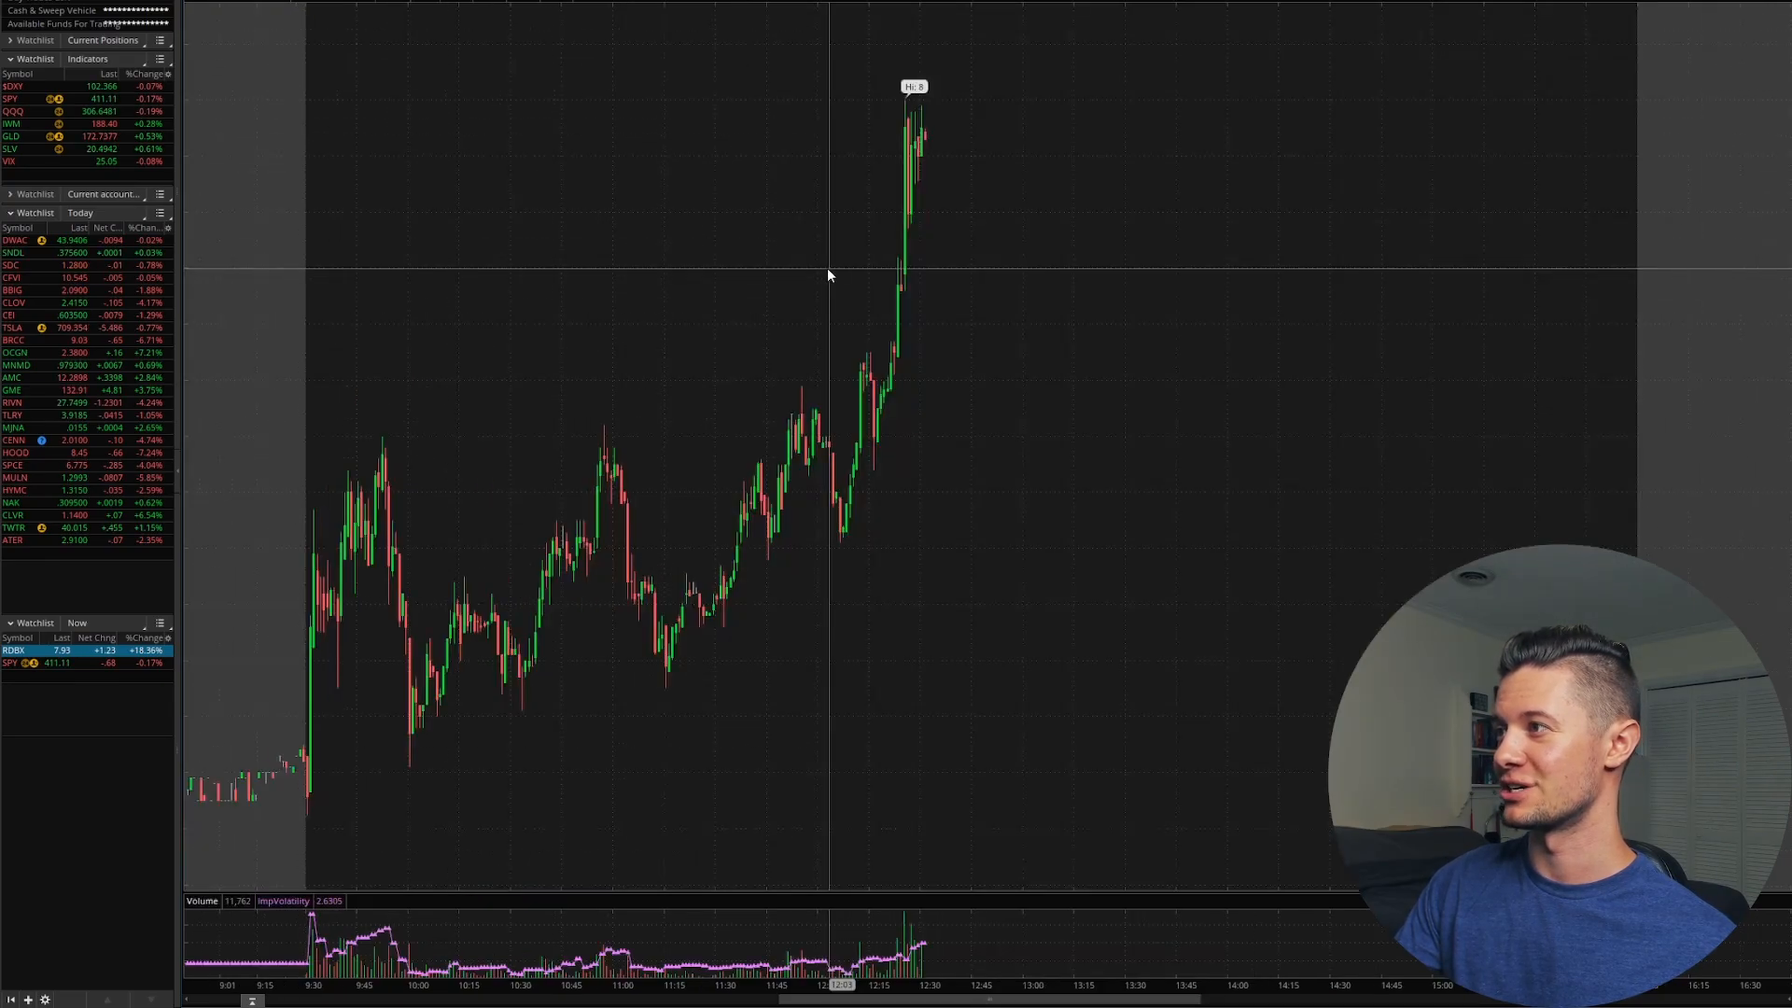
pyautogui.moveTo(814, 297)
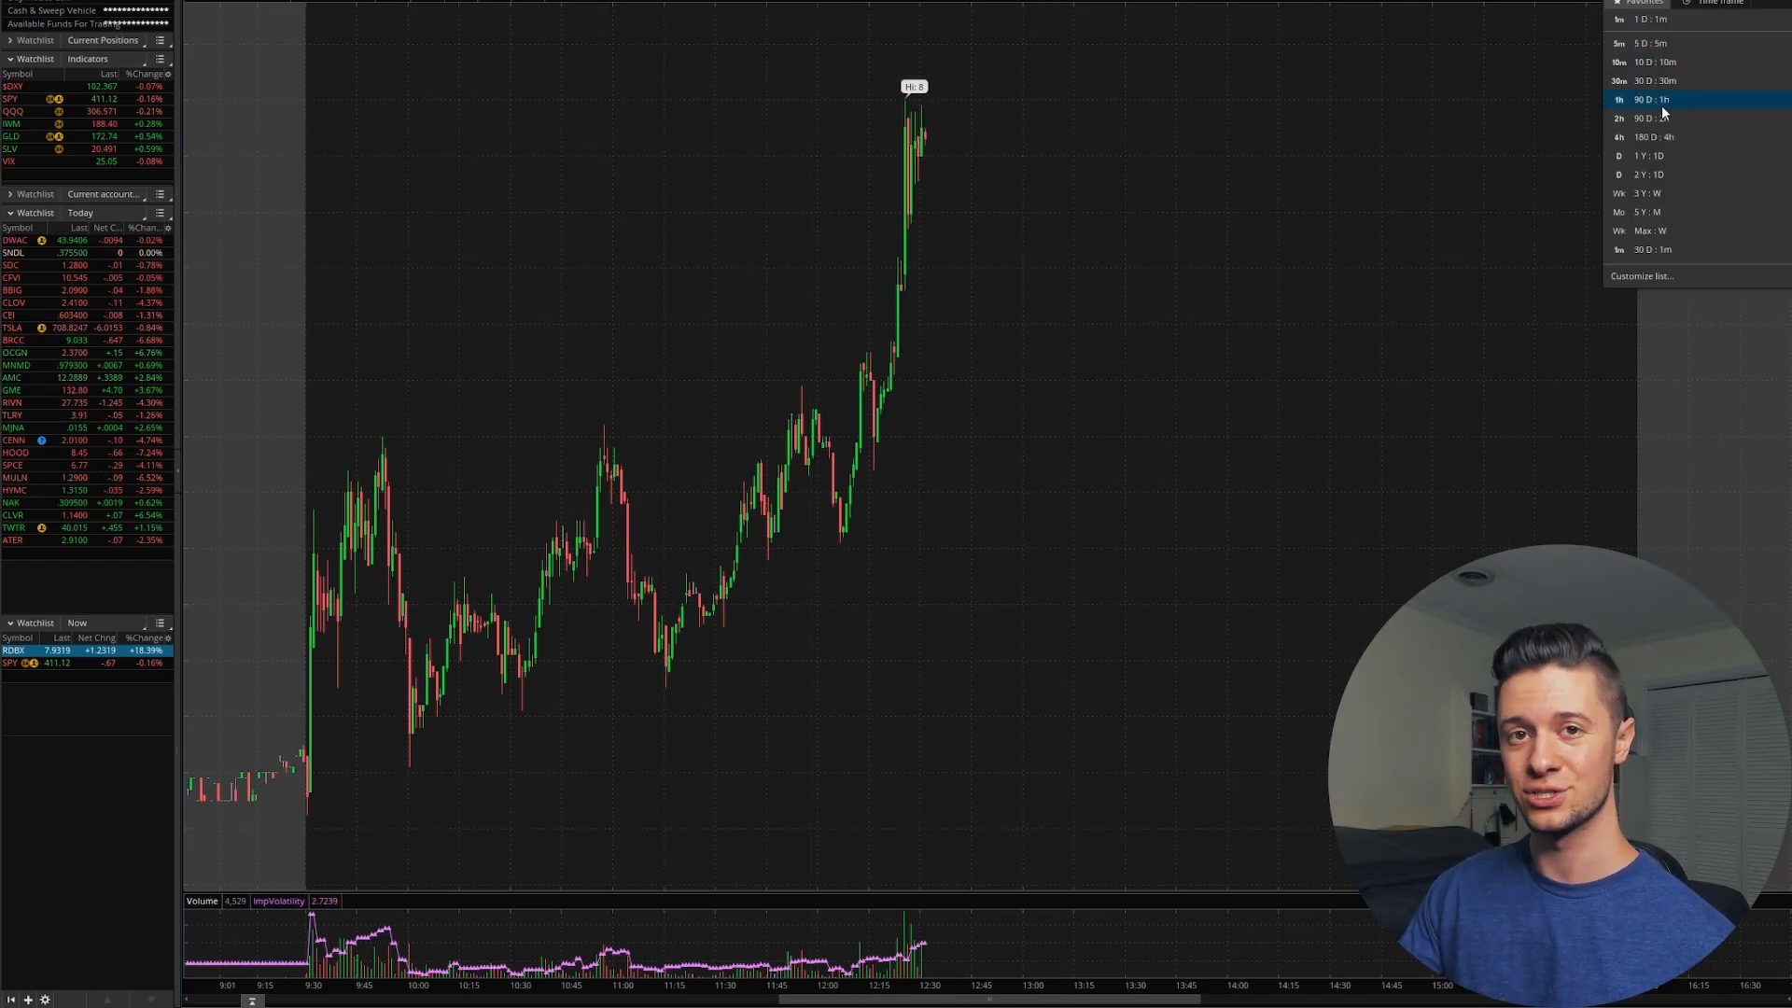
# Switch the RDBX chart to the 90 D: 1h aggregation
pyautogui.click(1653, 81)
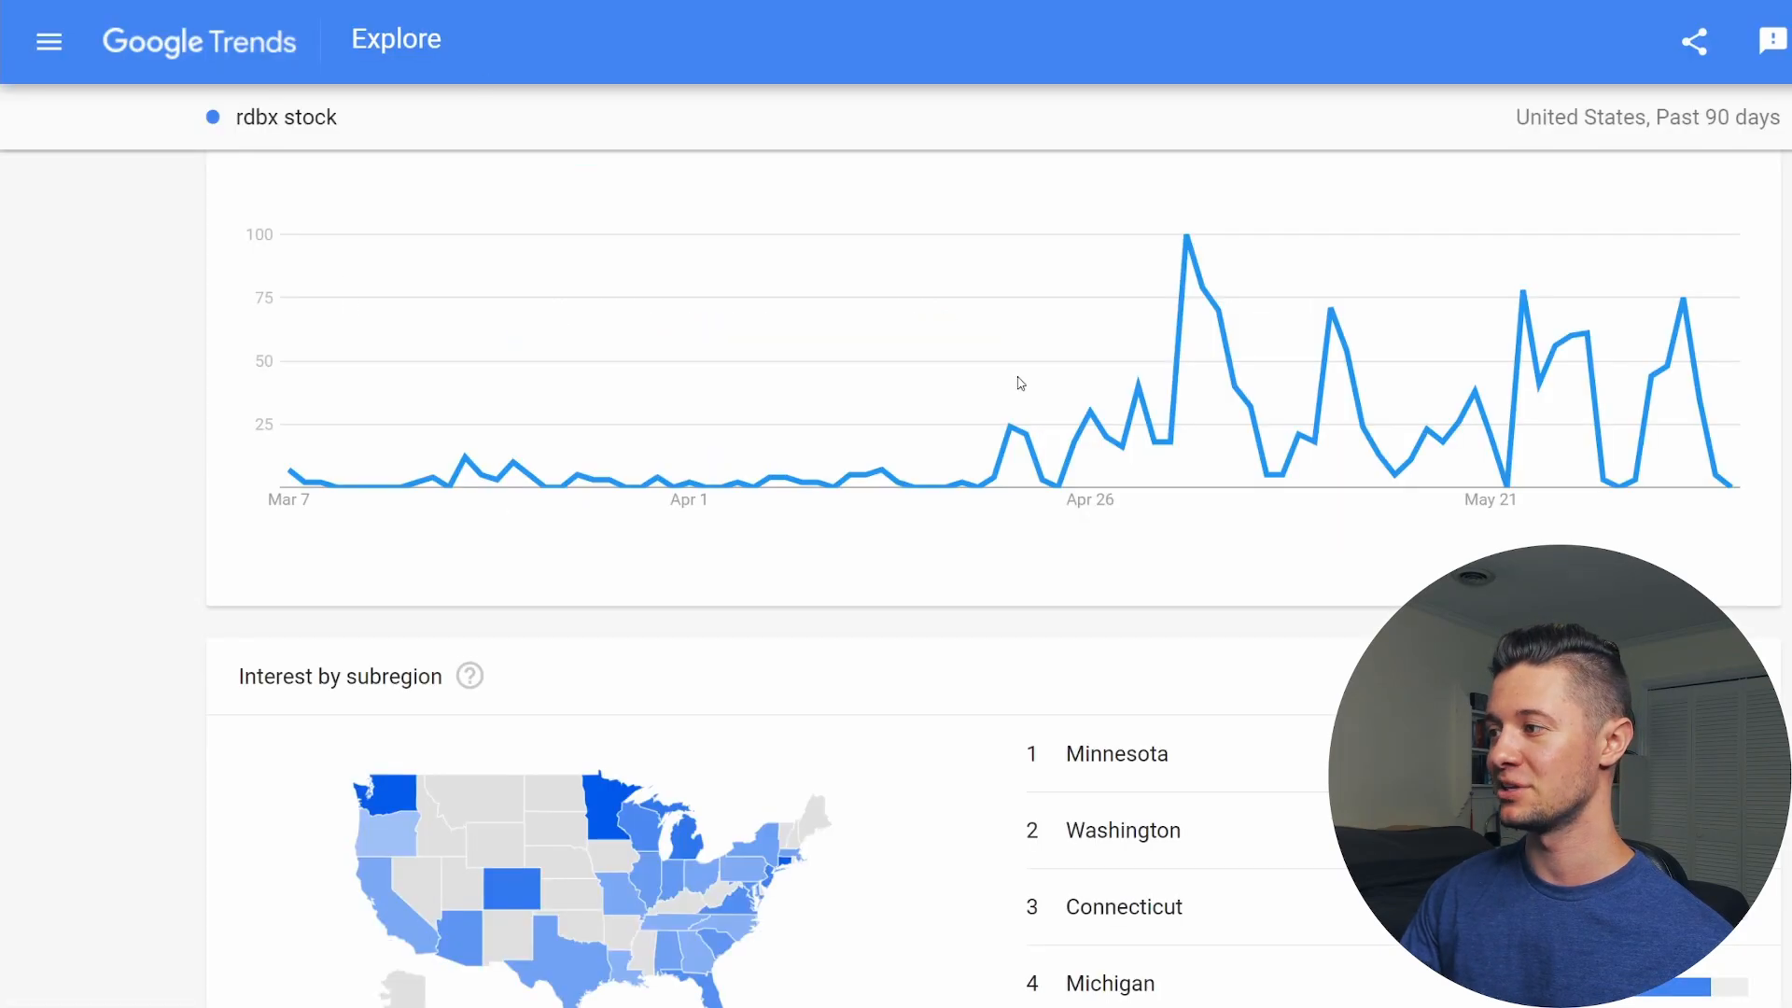
pyautogui.moveTo(1206, 260)
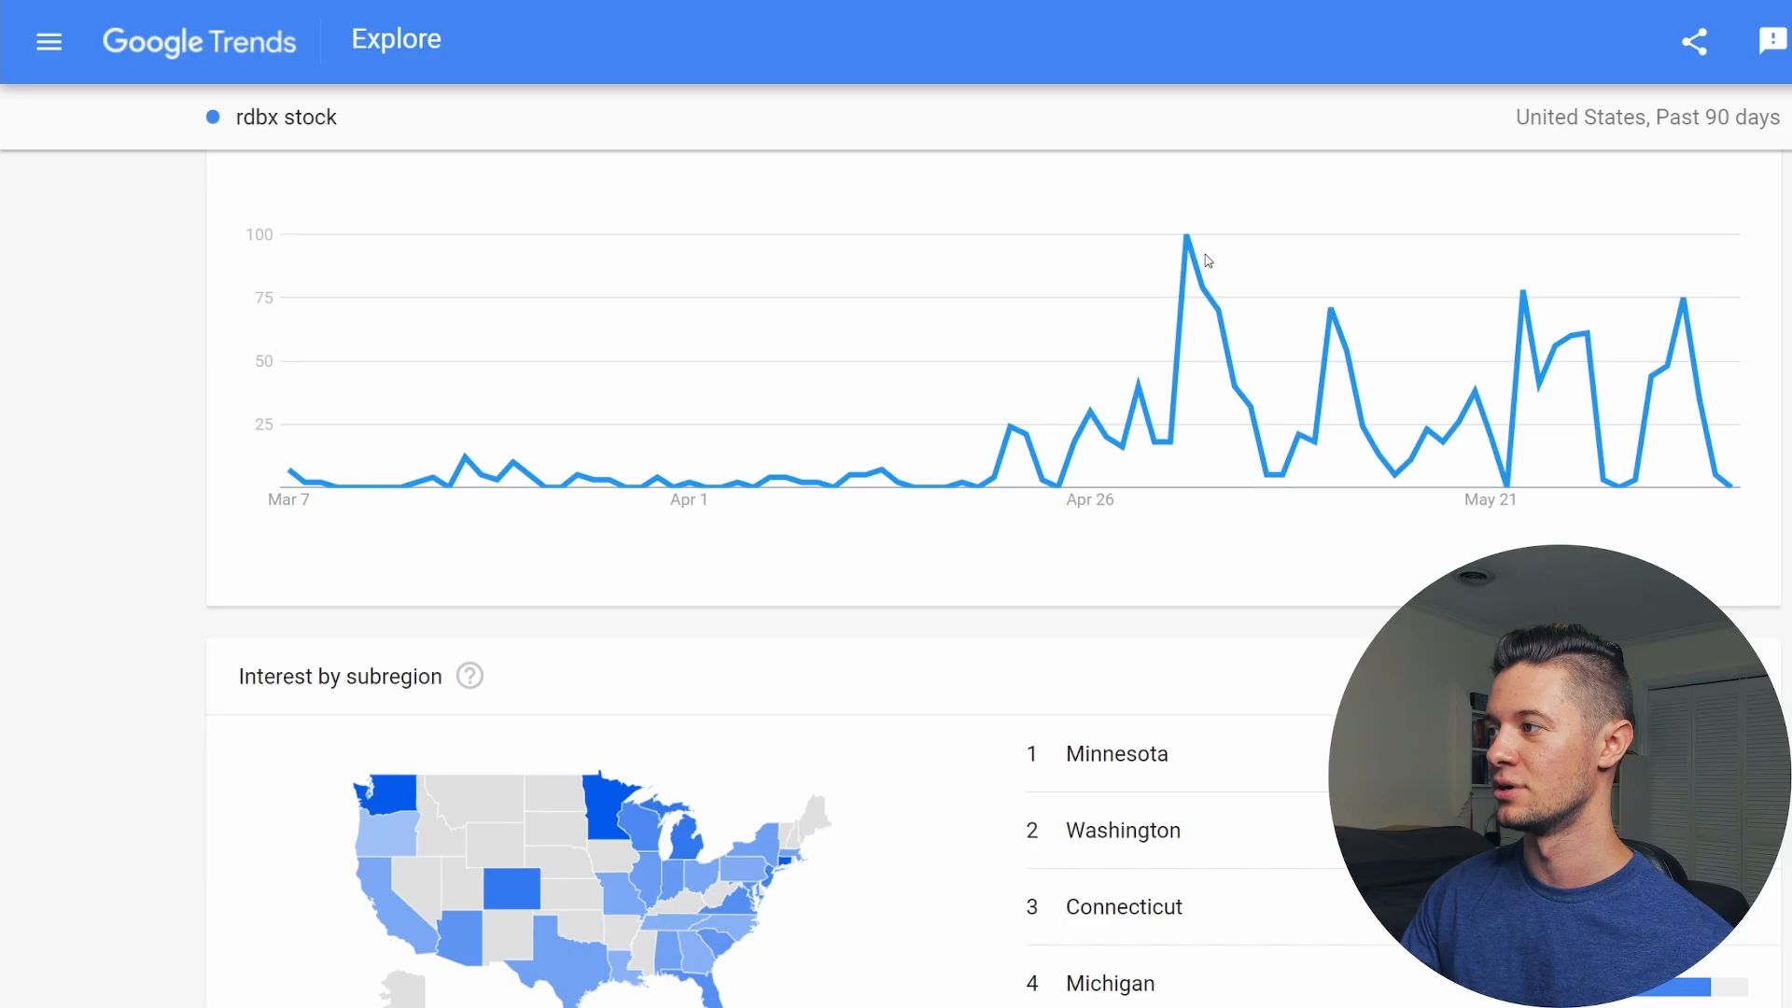
pyautogui.moveTo(1149, 409)
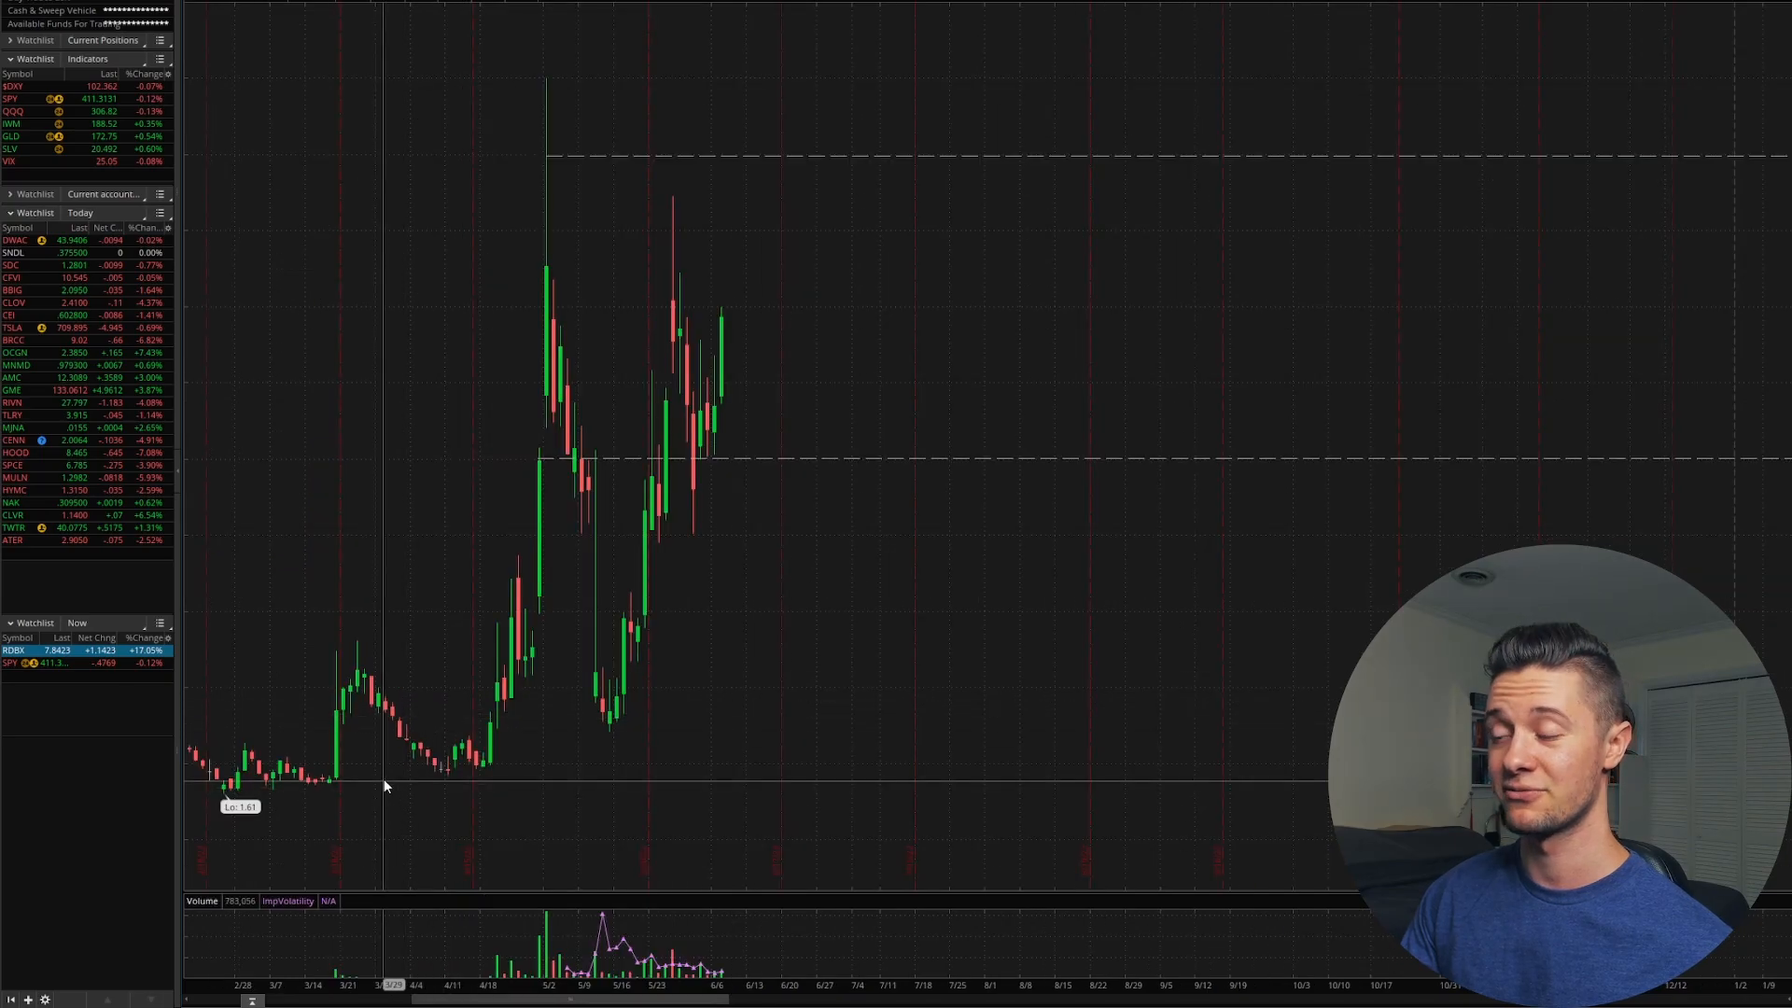
pyautogui.moveTo(515, 362)
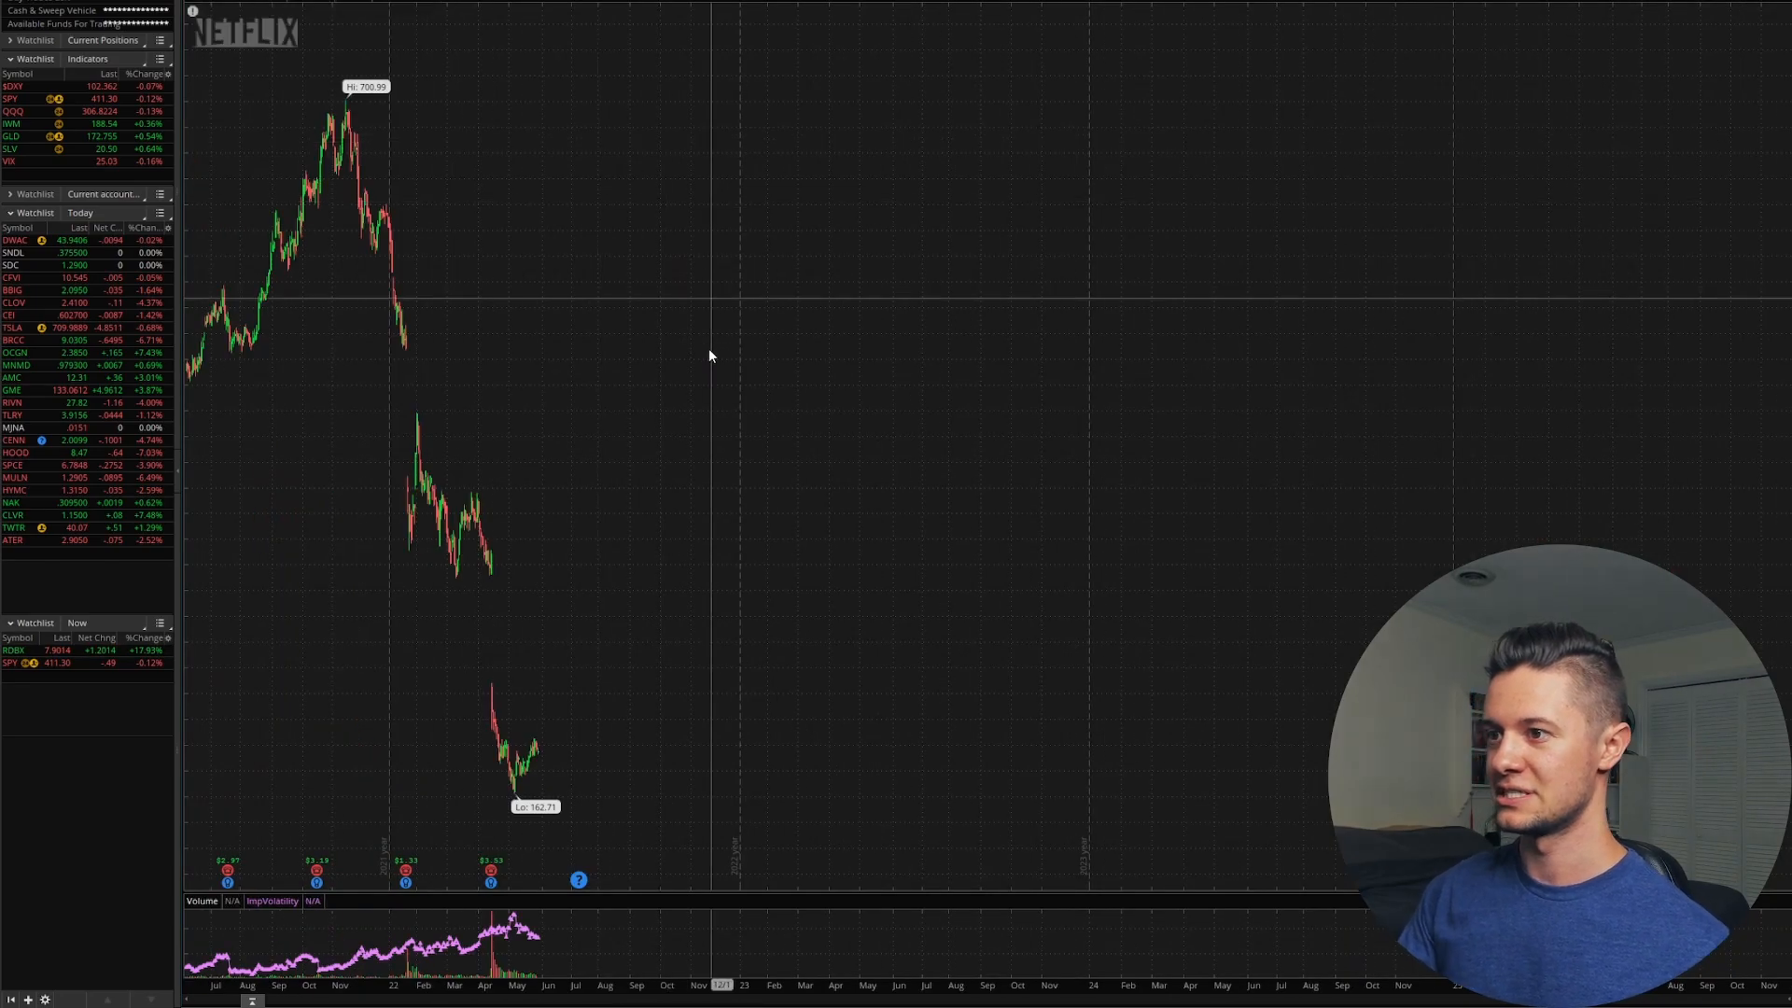
pyautogui.moveTo(728, 818)
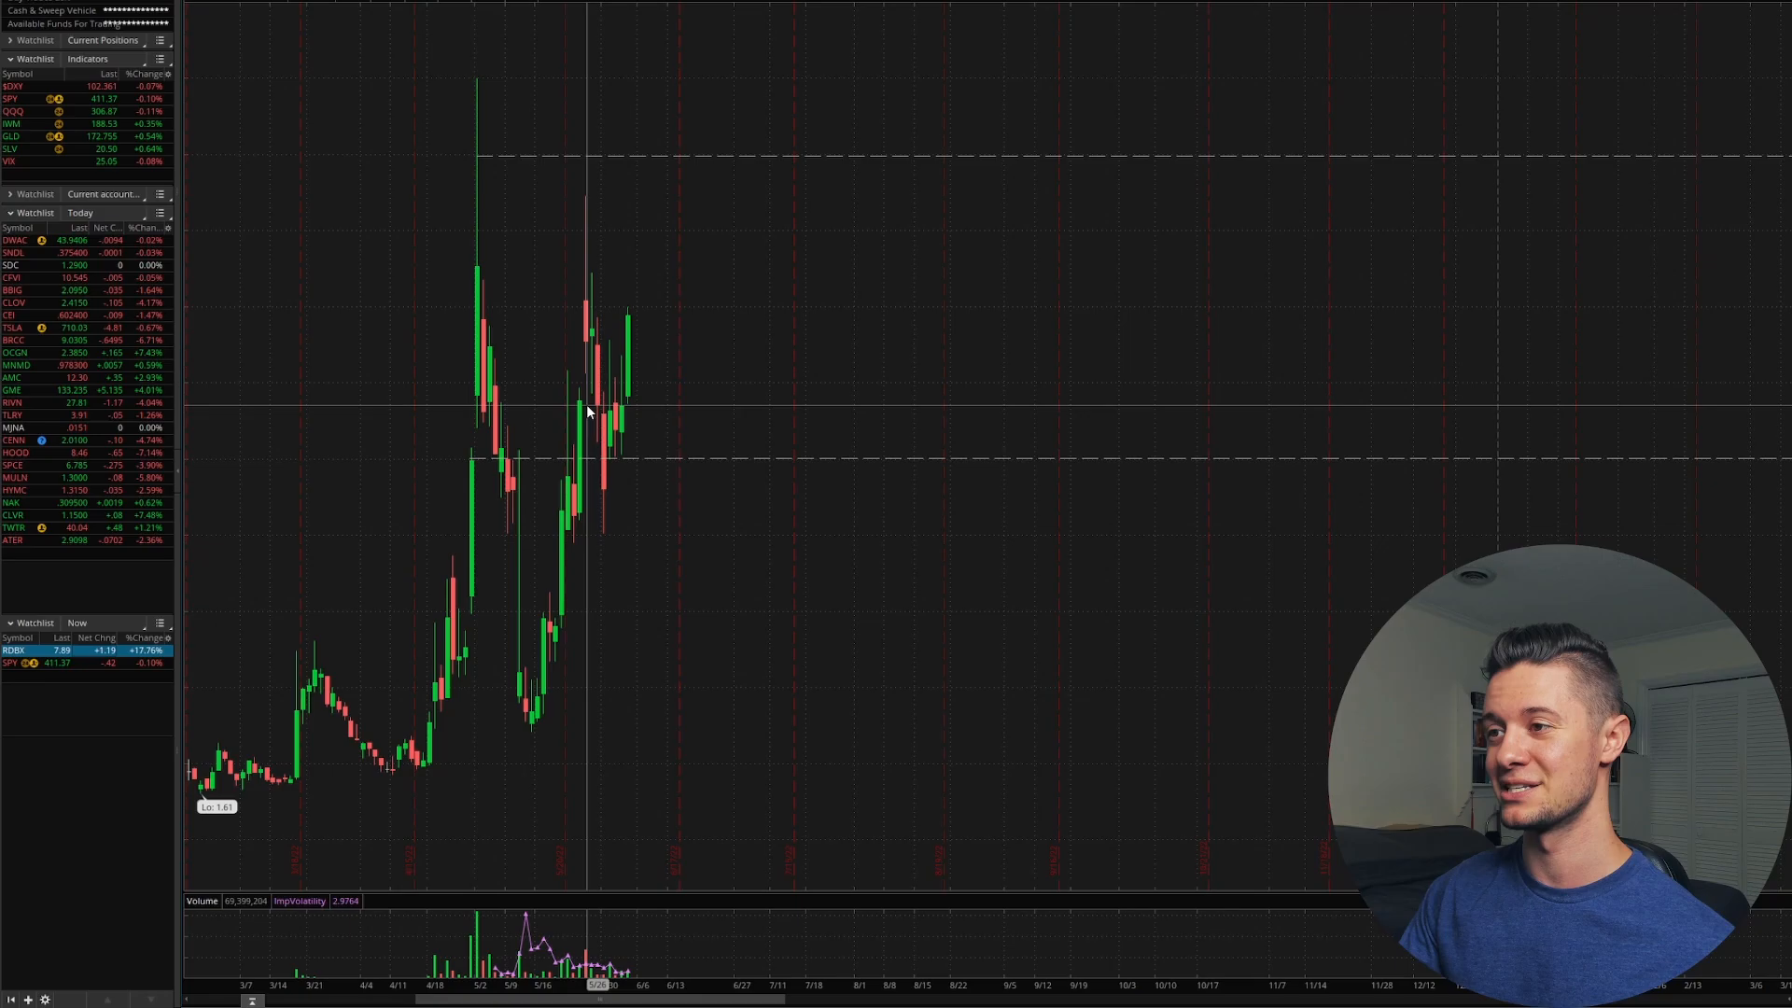
pyautogui.moveTo(423, 903)
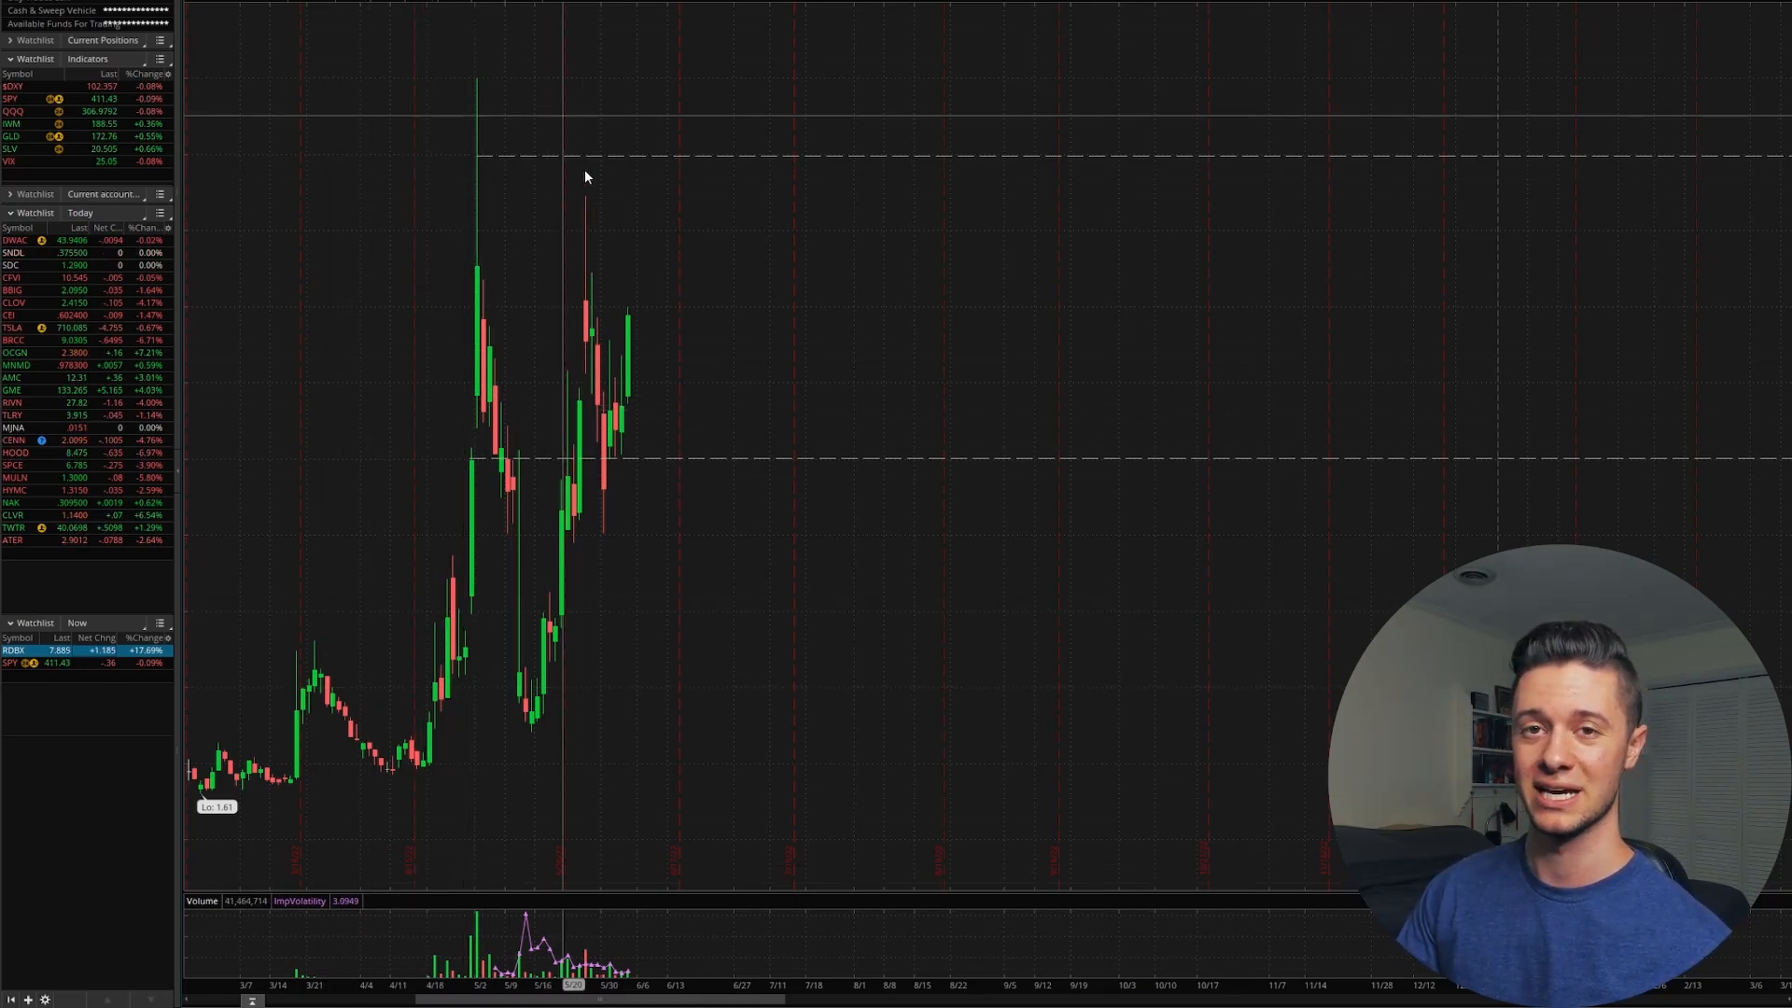
pyautogui.moveTo(445, 262)
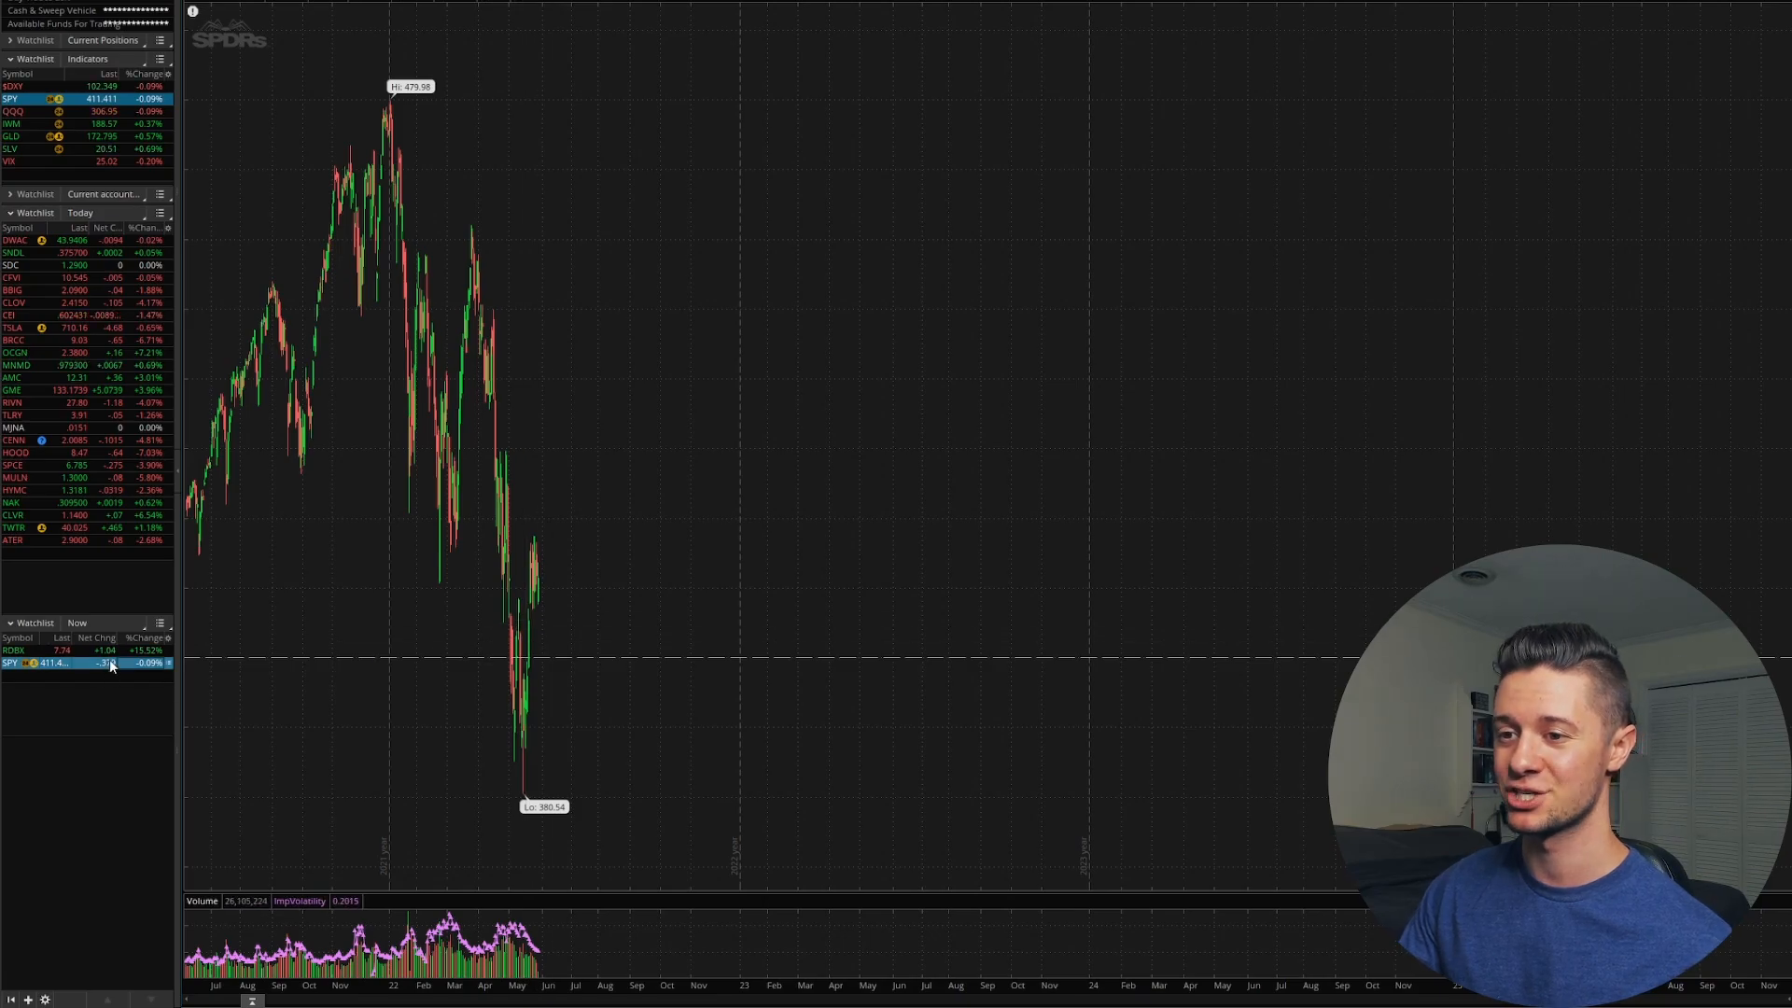
# Select RDBX in the watchlist to reload its daily candle chart
pyautogui.click(28, 649)
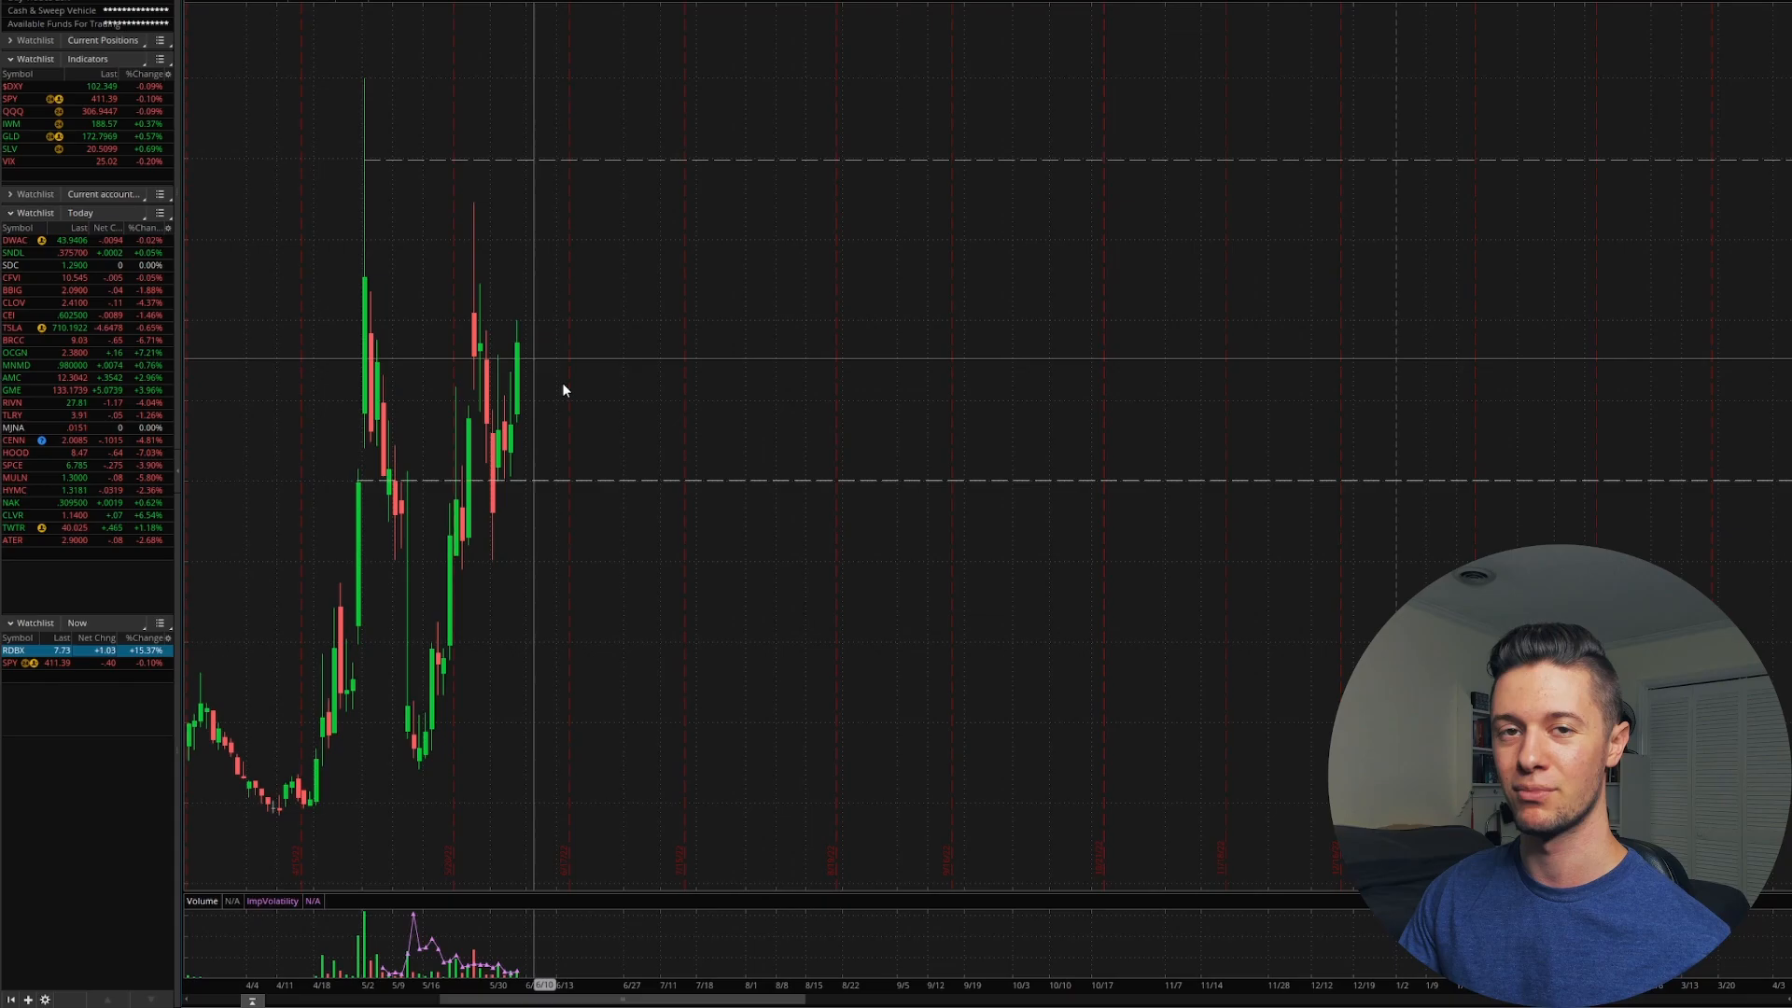
pyautogui.moveTo(381, 709)
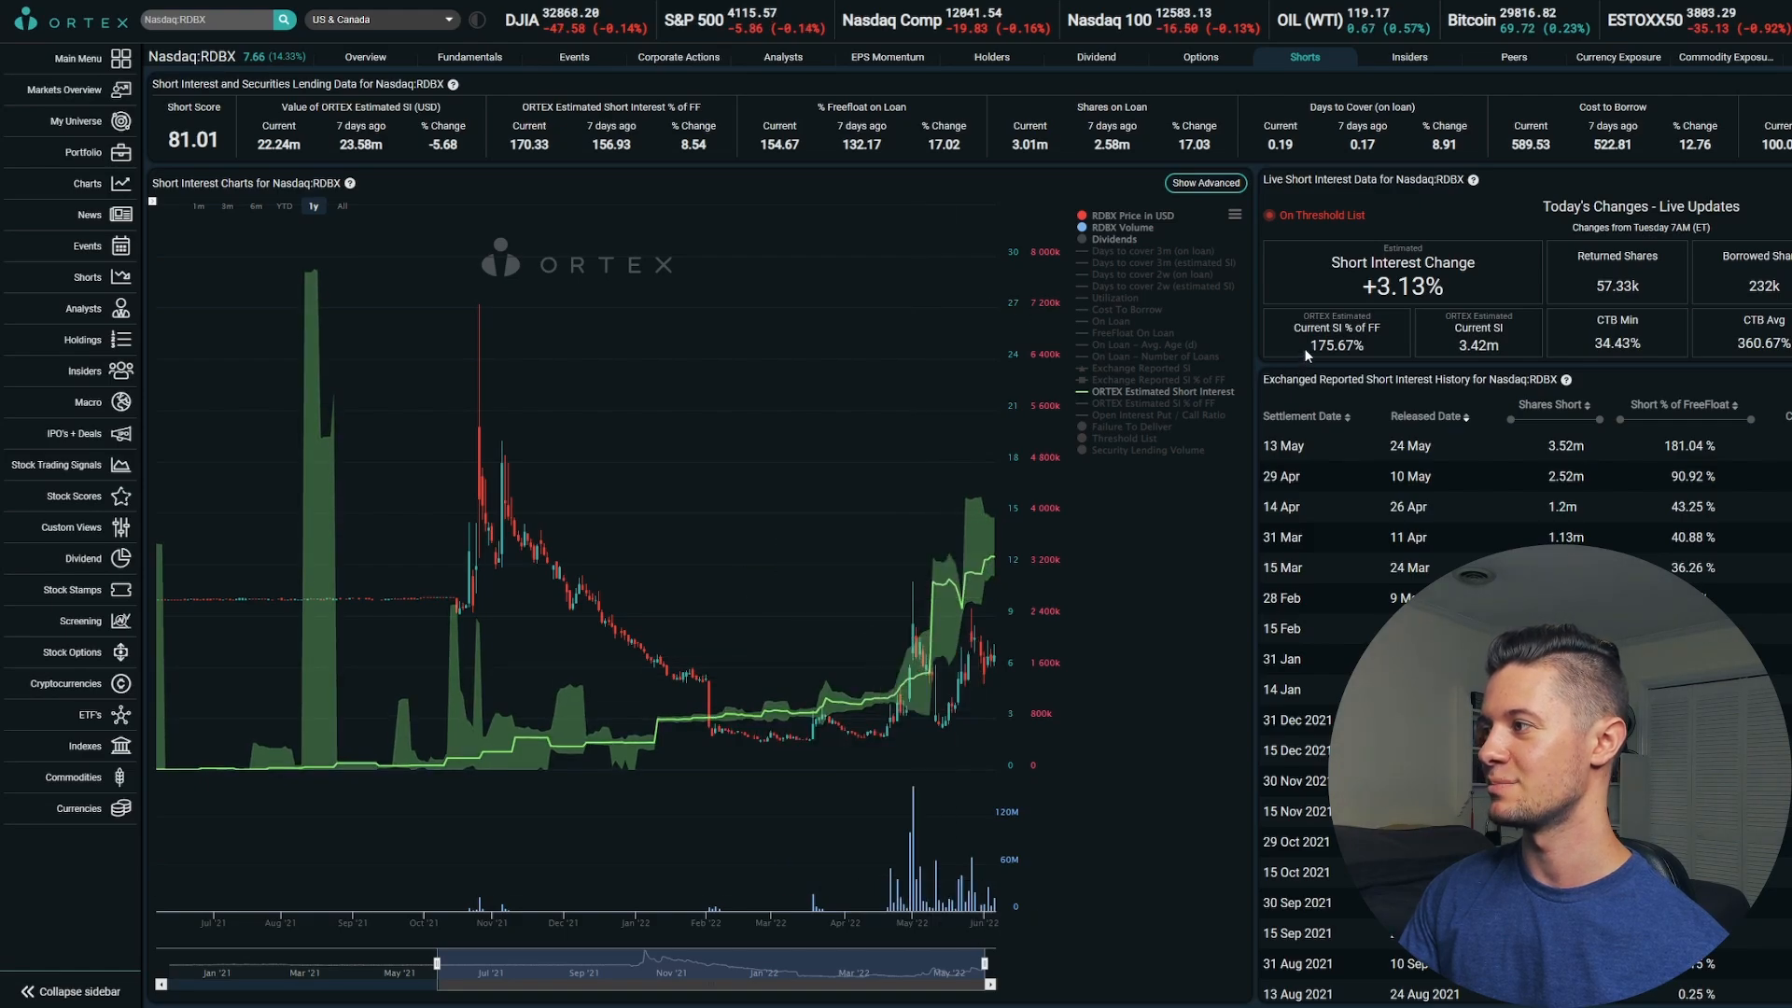
# Highlight the 3.42m Current SI figure on ORTEX's RDBX Shorts page
pyautogui.doubleClick(1334, 346)
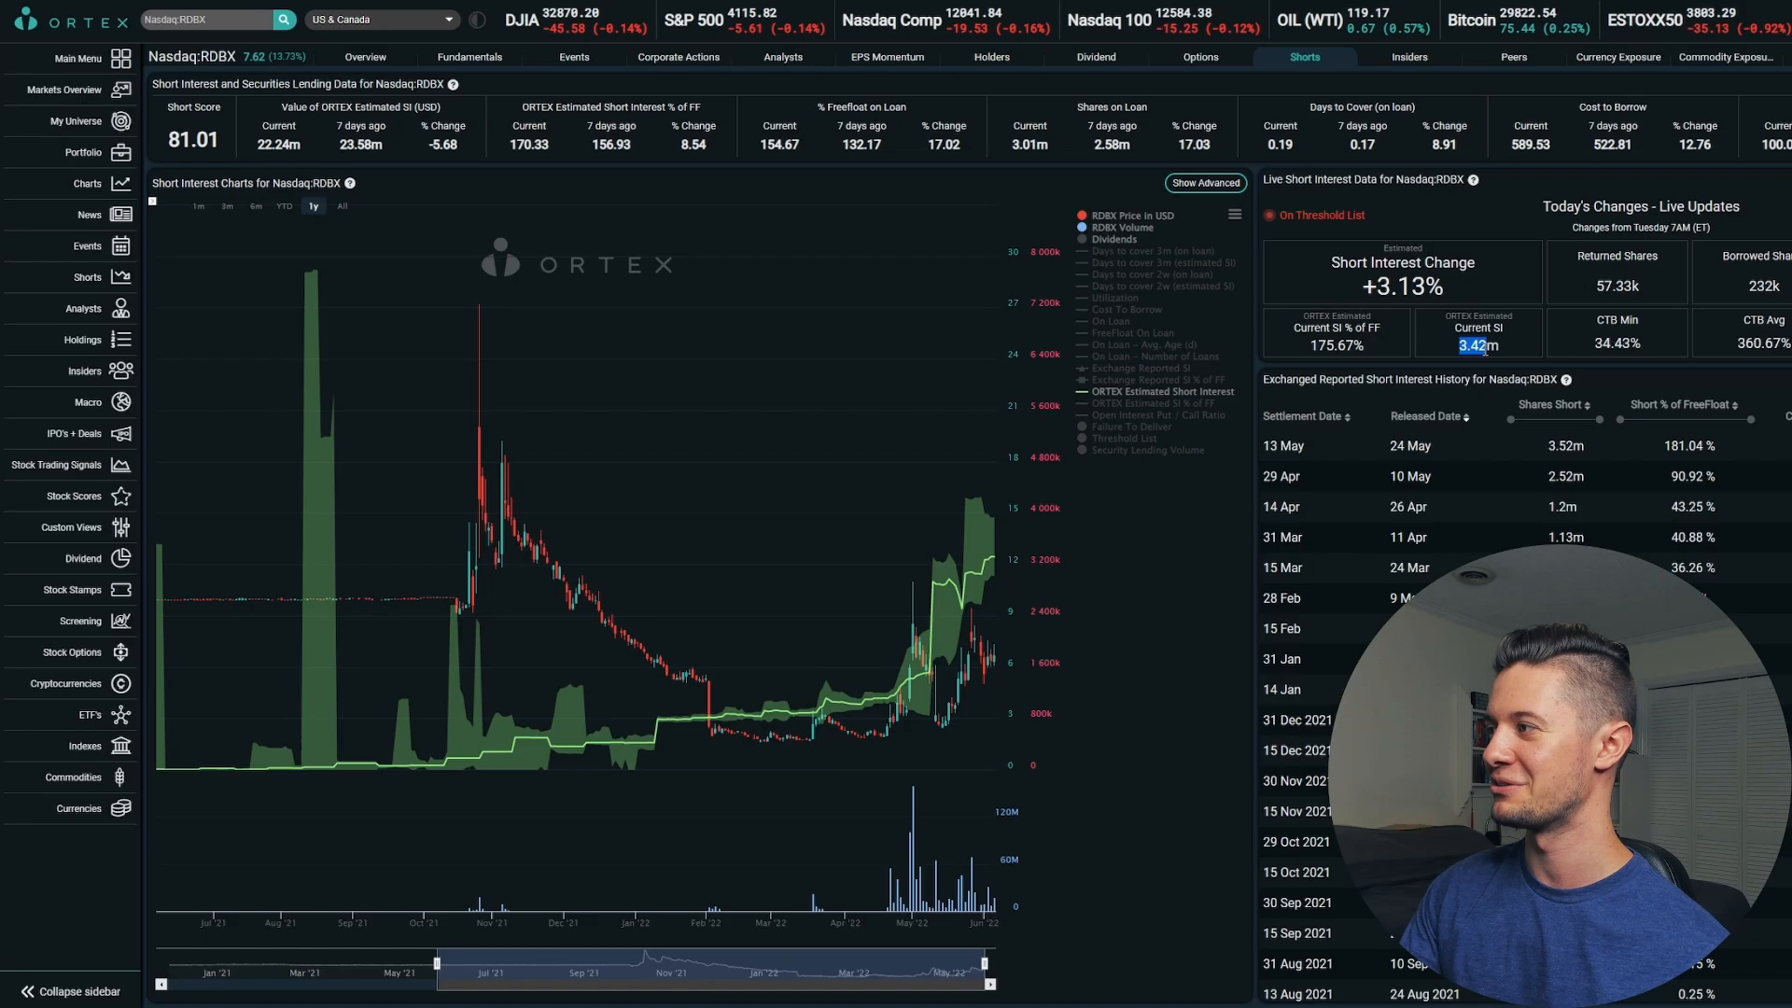
pyautogui.moveTo(885, 696)
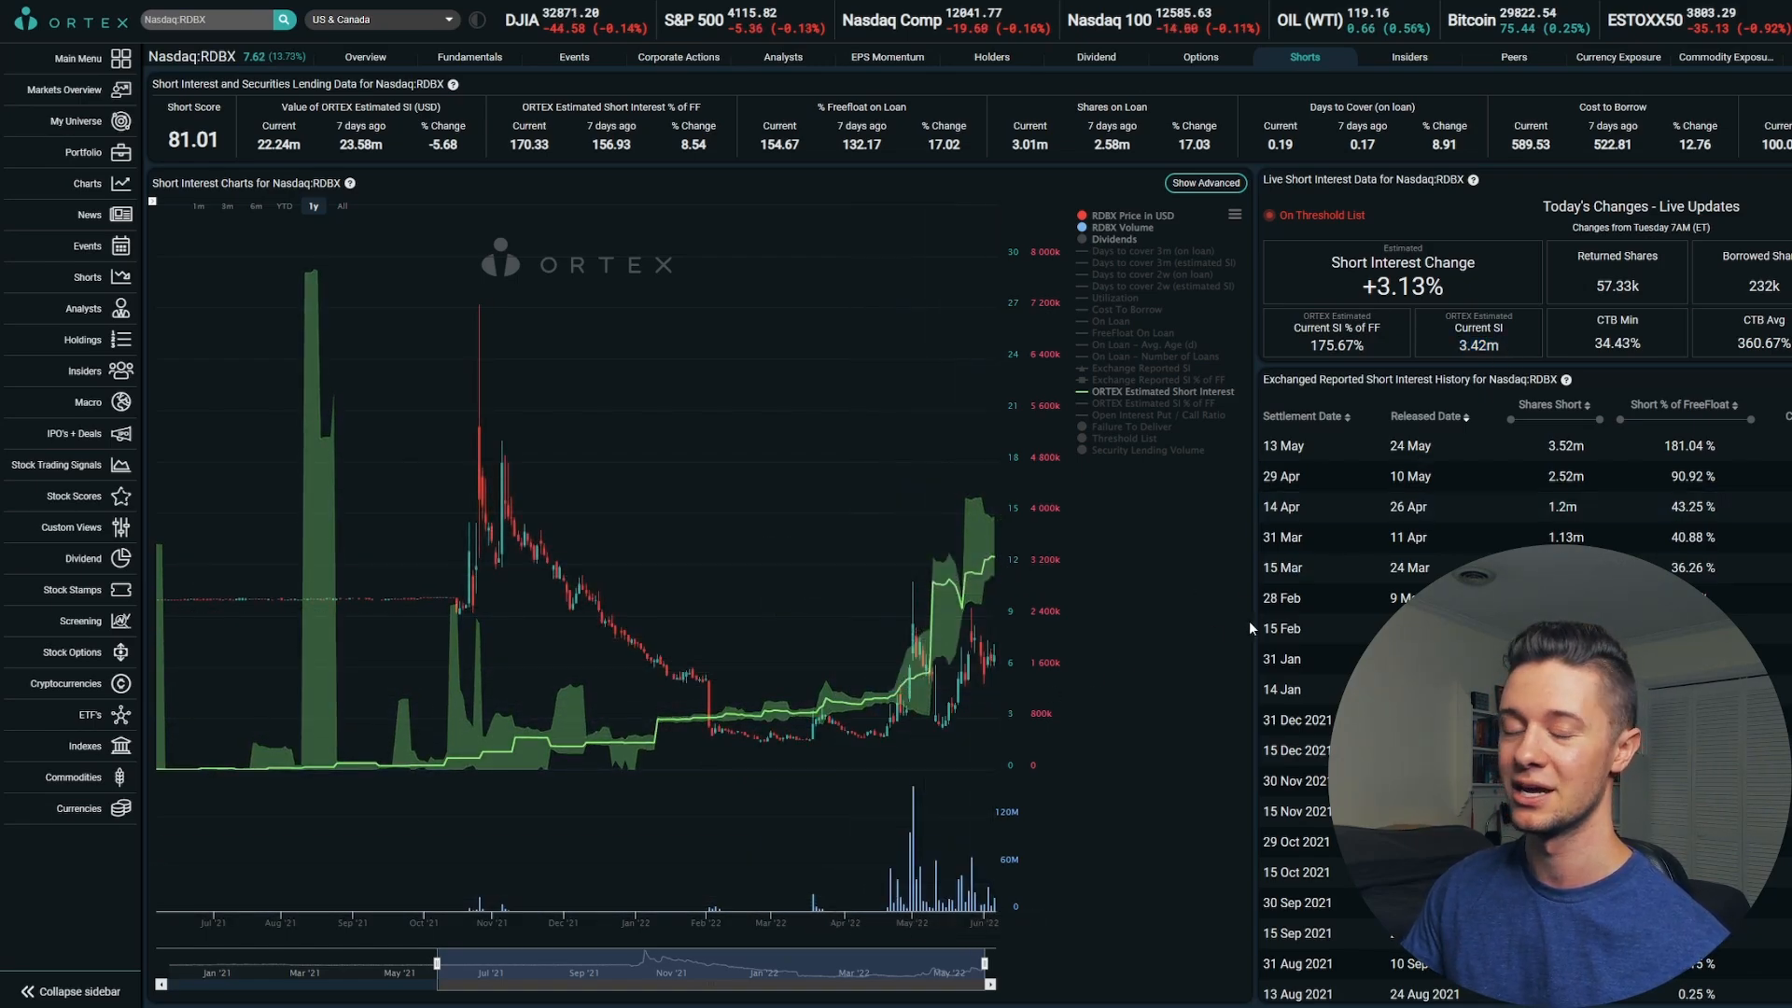
pyautogui.moveTo(579, 749)
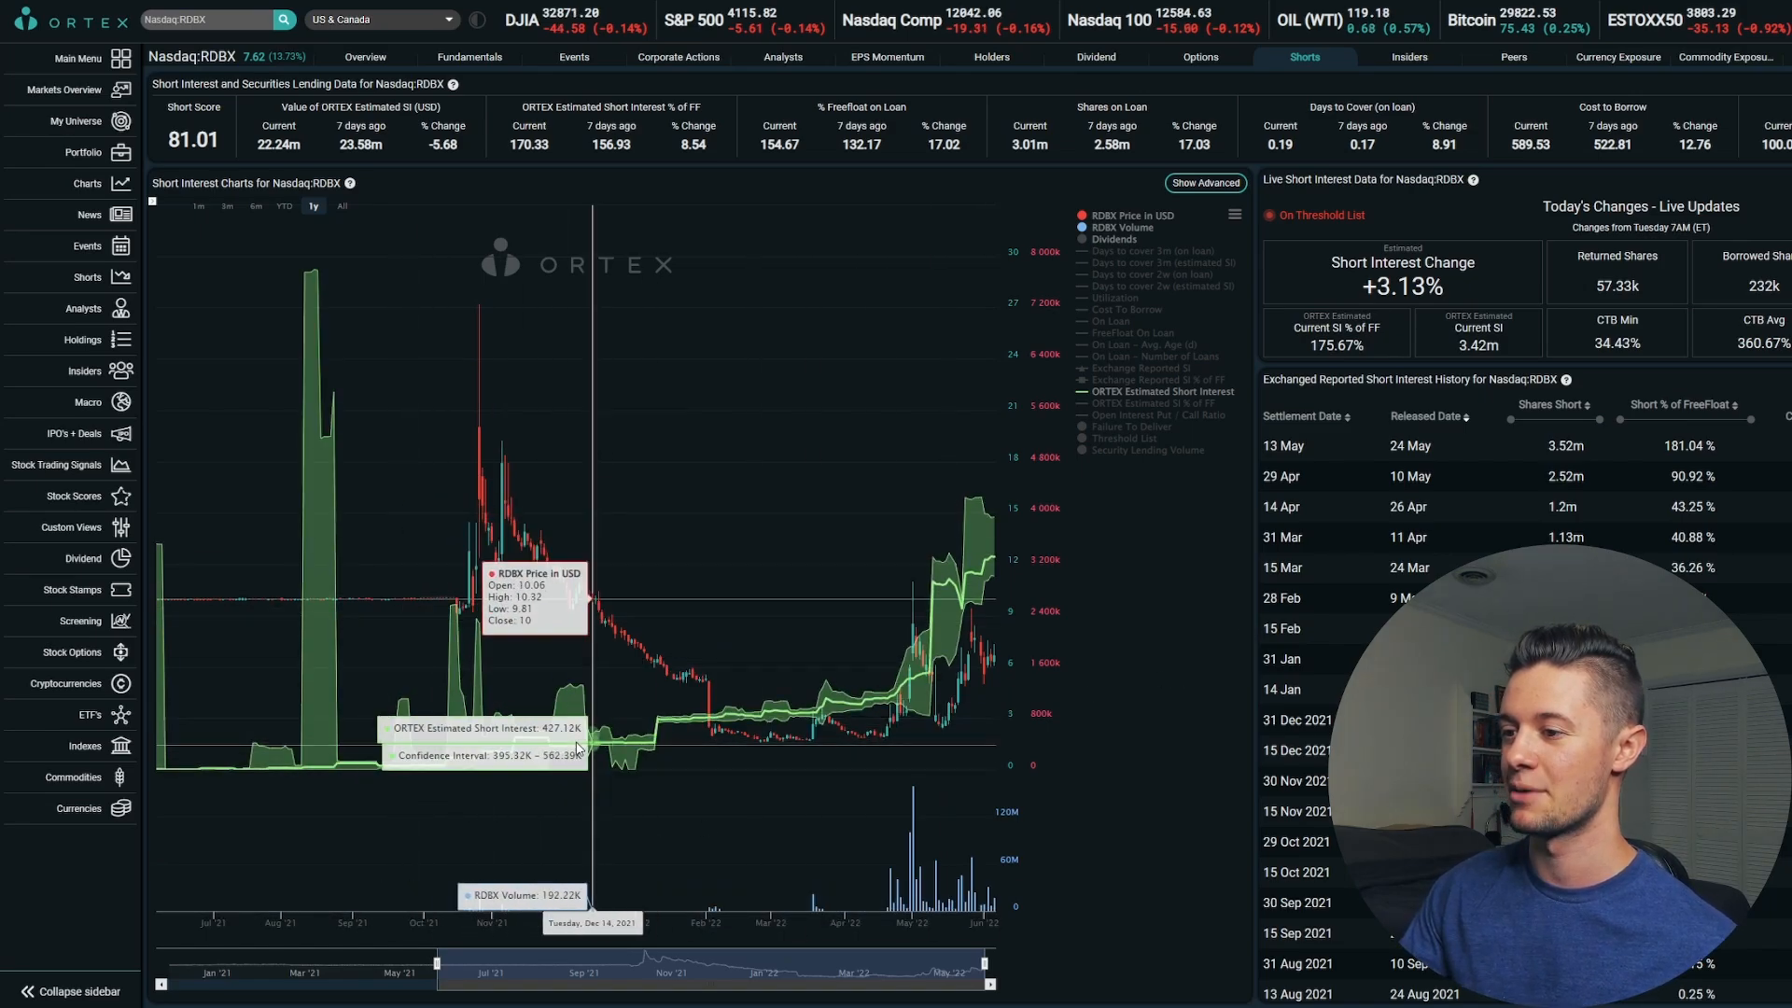
pyautogui.moveTo(1004, 645)
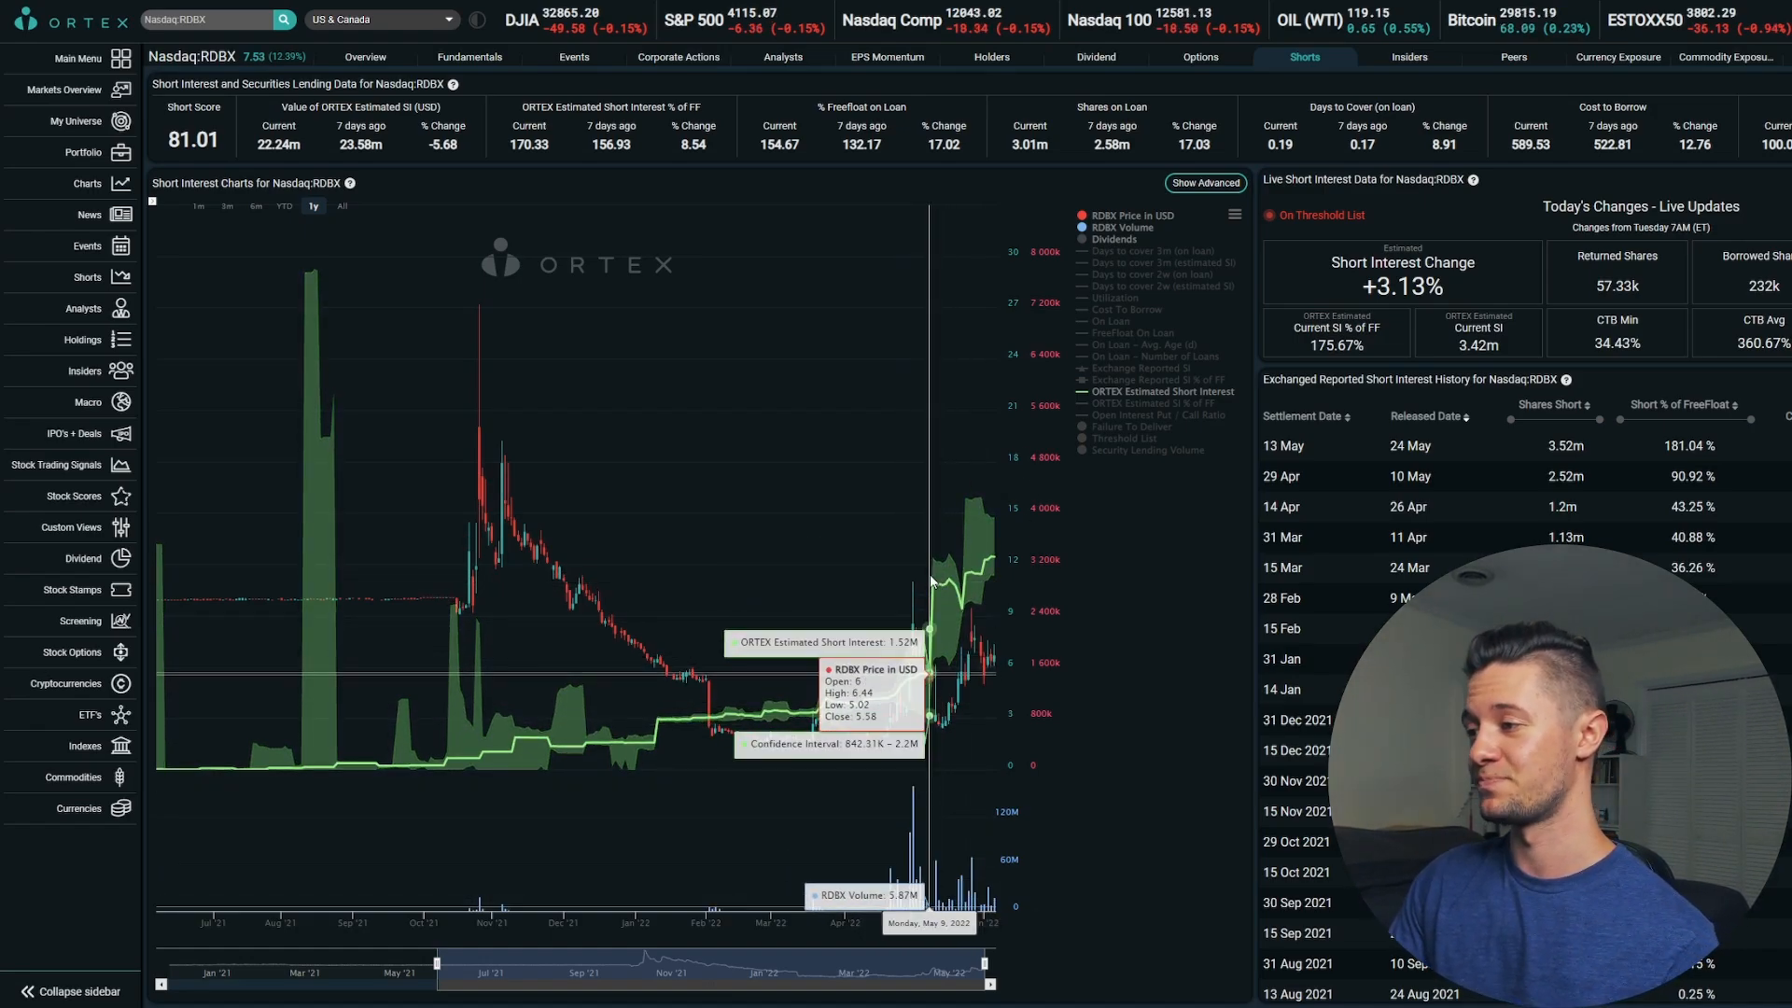
pyautogui.moveTo(685, 678)
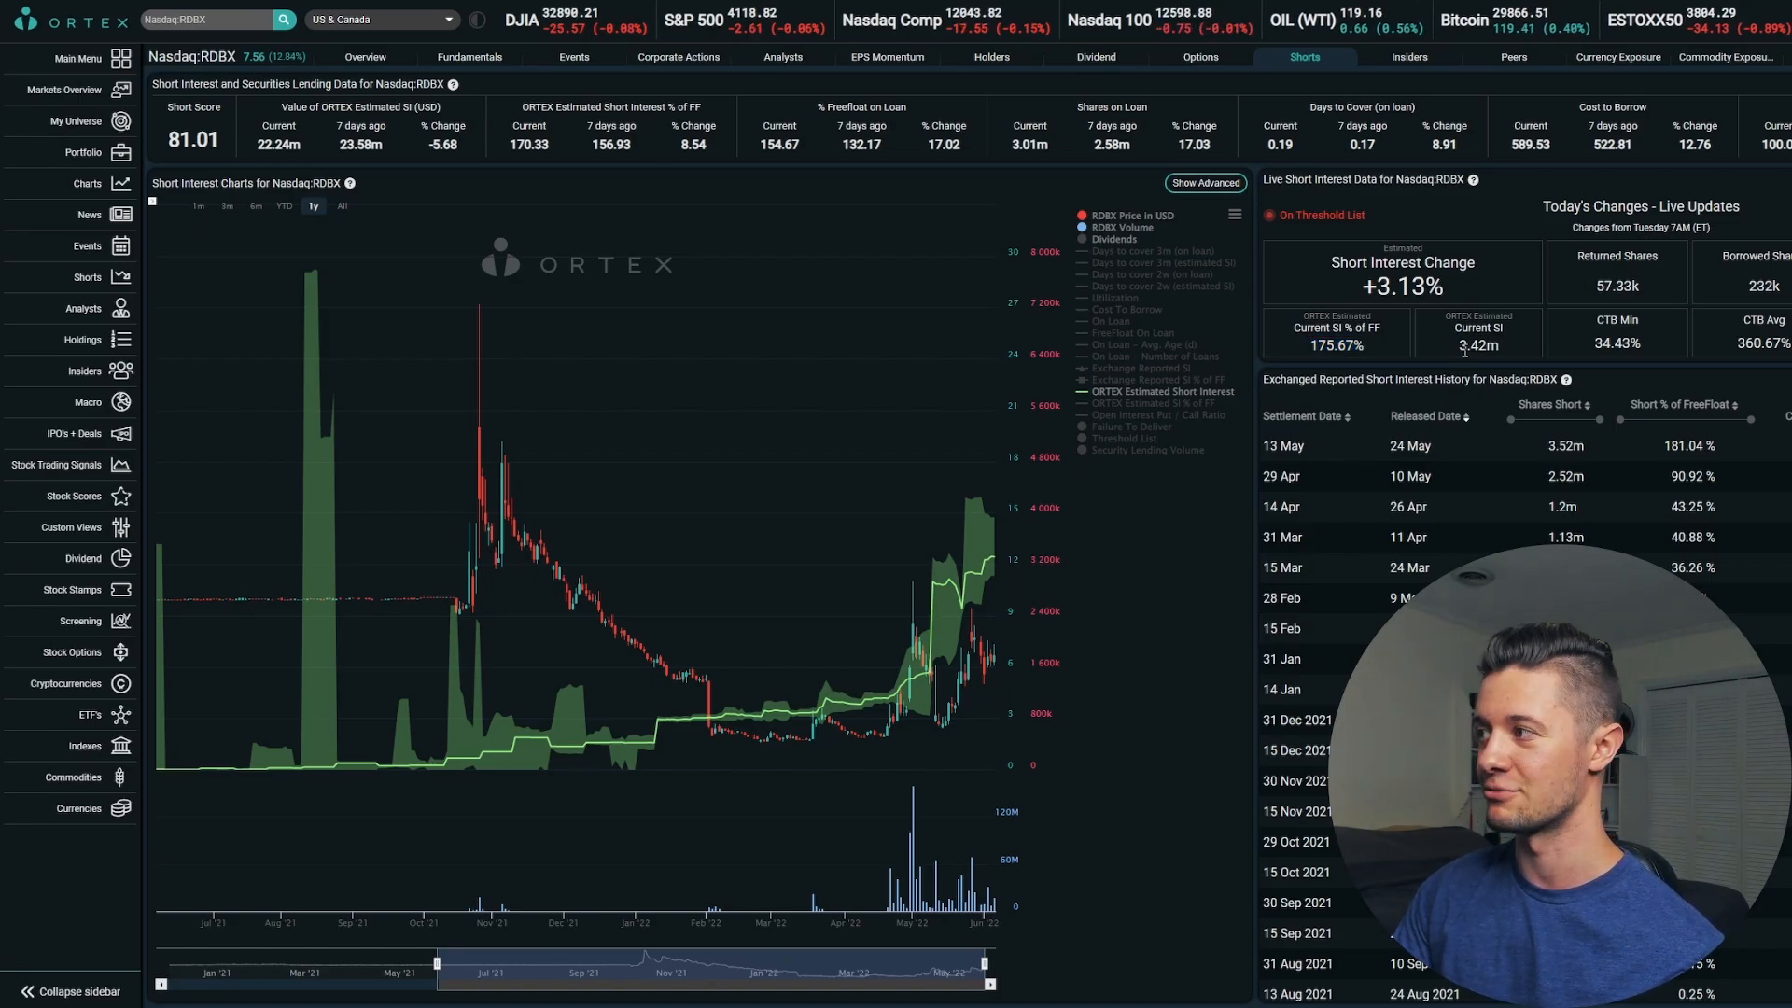
pyautogui.doubleClick(1478, 345)
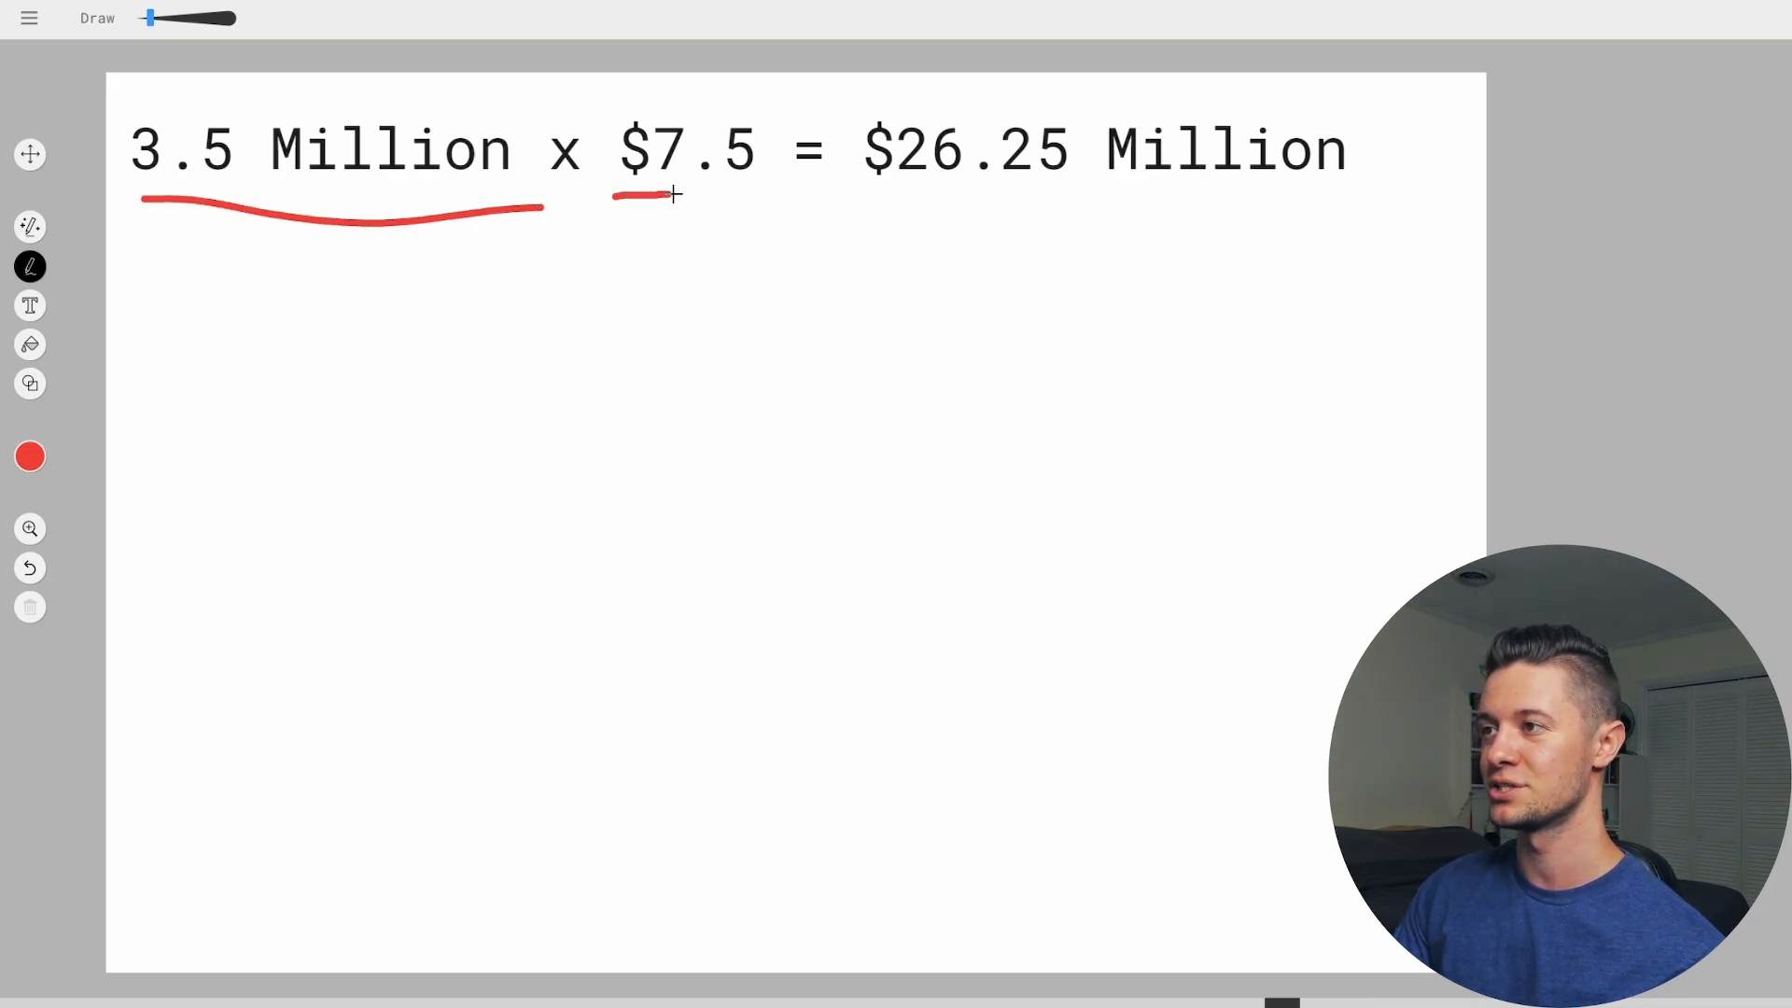
# Underline $7.5 and $26.25 Million in red on the whiteboard calculation
pyautogui.moveTo(618, 199); pyautogui.dragTo(754, 195)
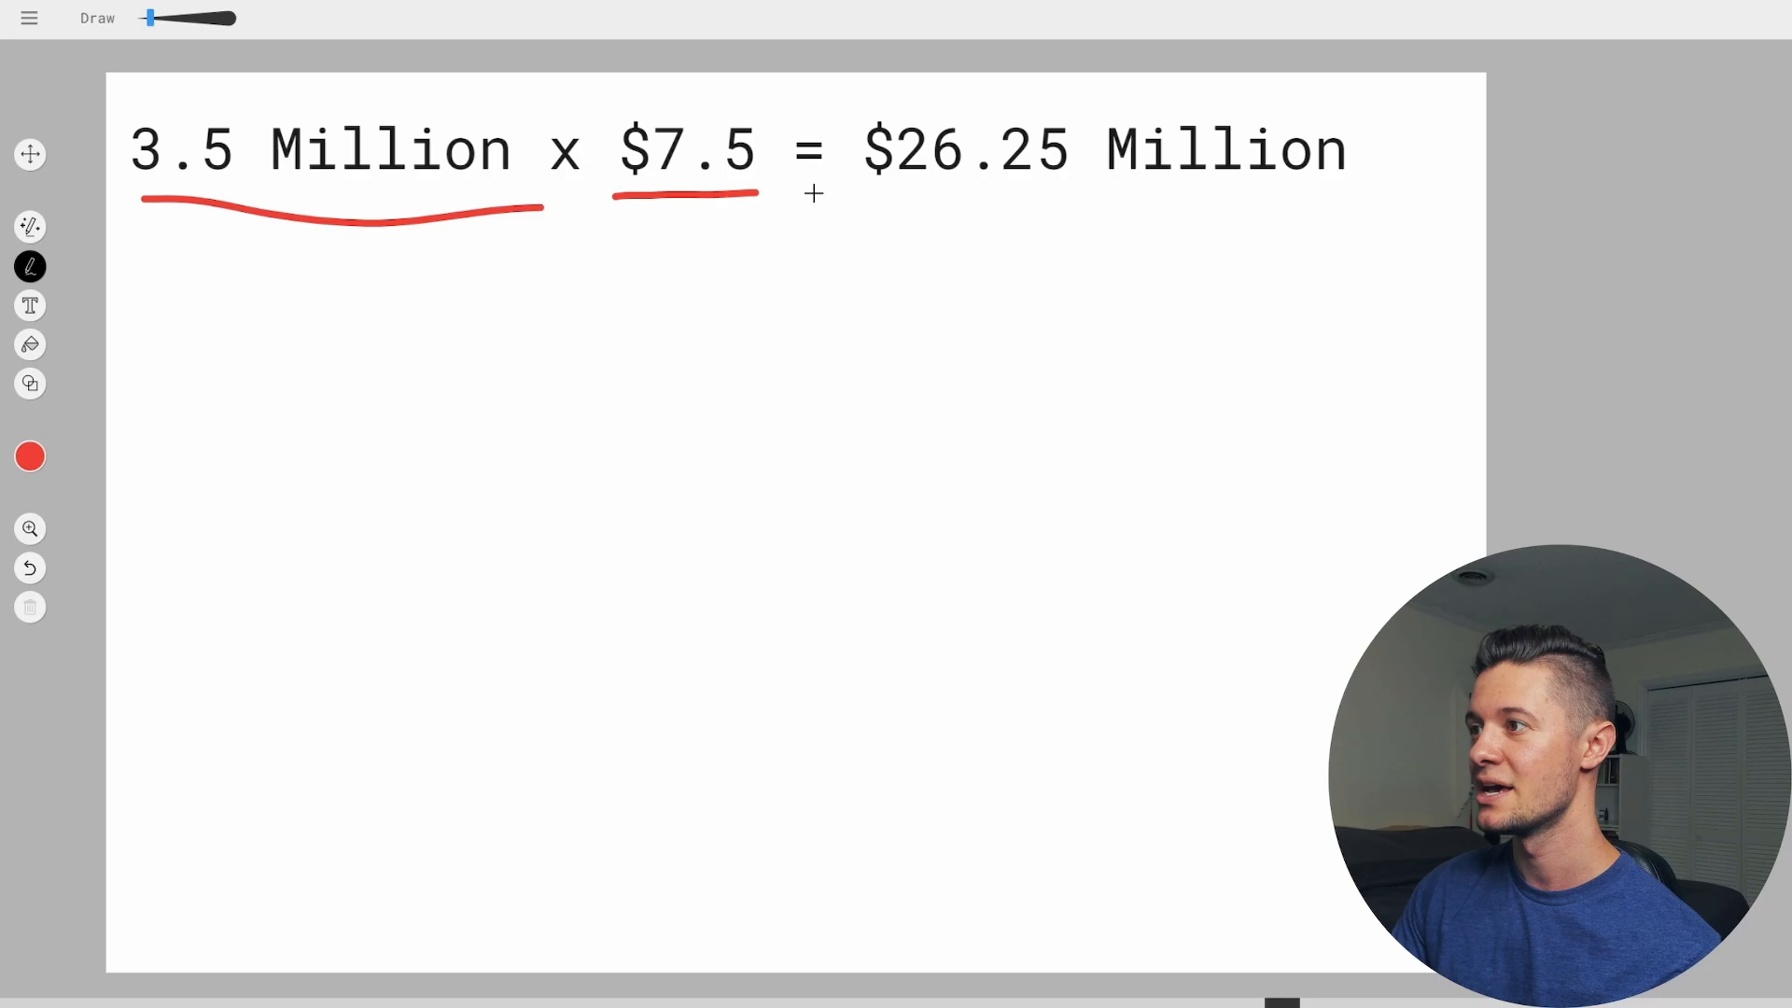
pyautogui.moveTo(890, 212)
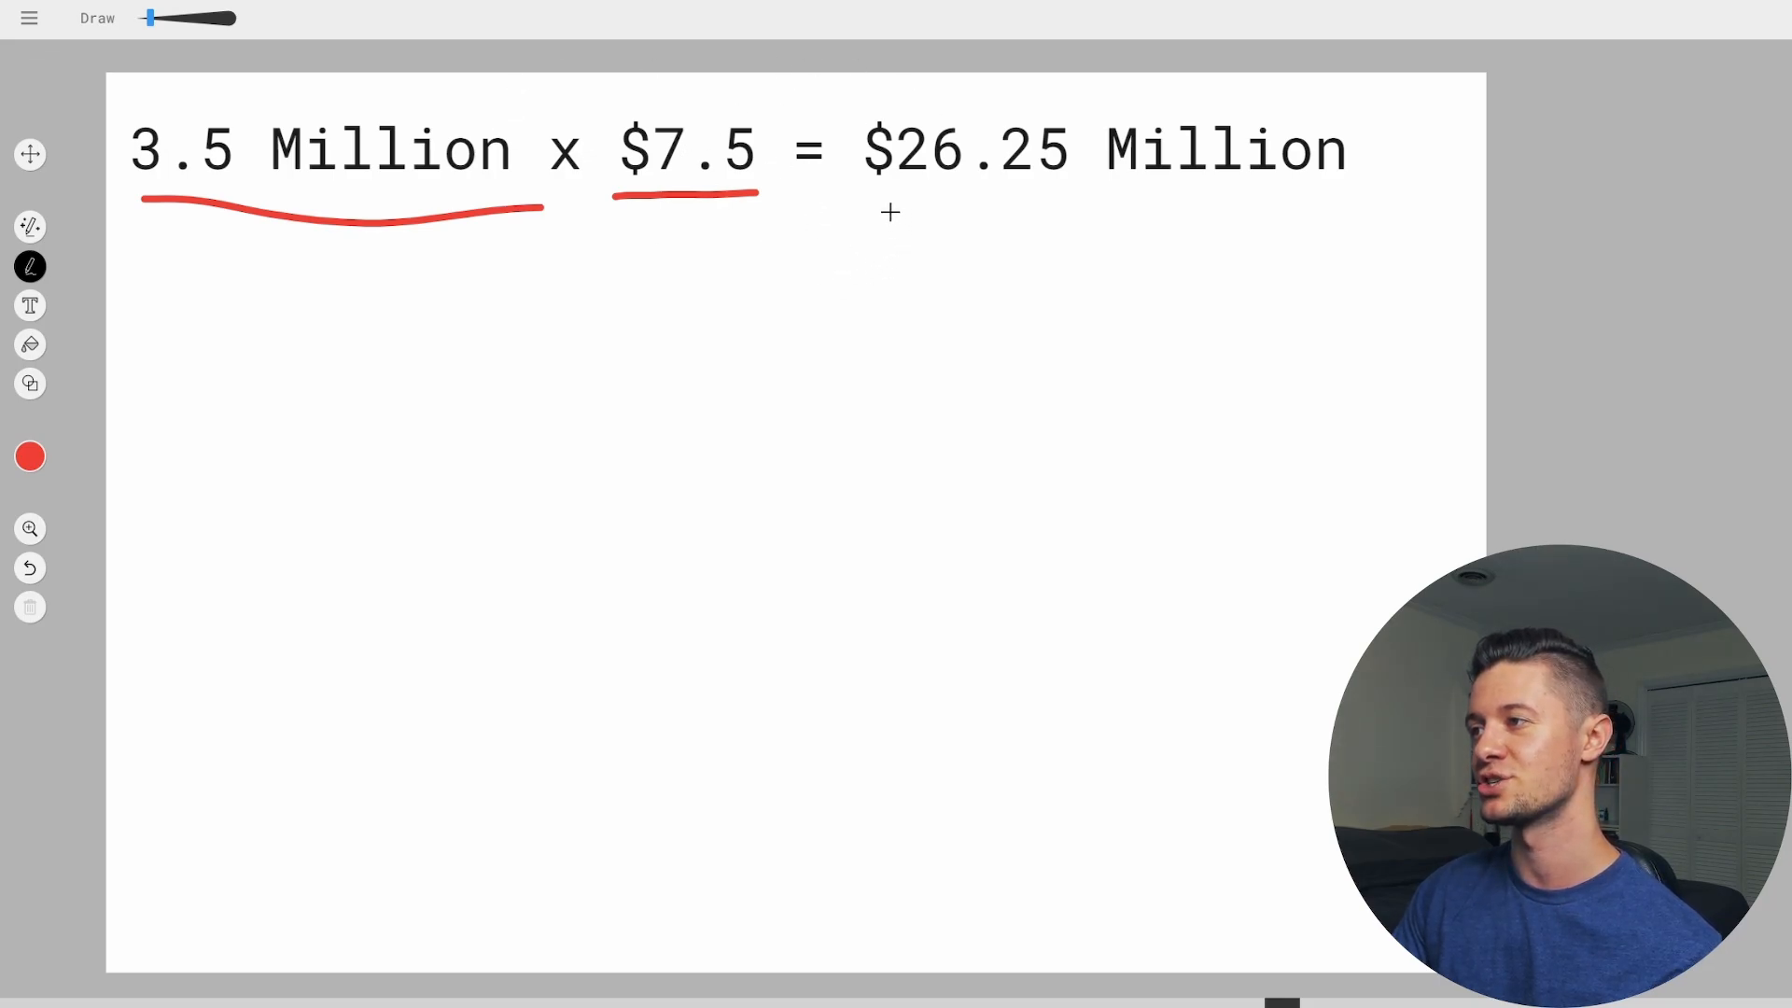
pyautogui.moveTo(879, 188); pyautogui.dragTo(976, 189)
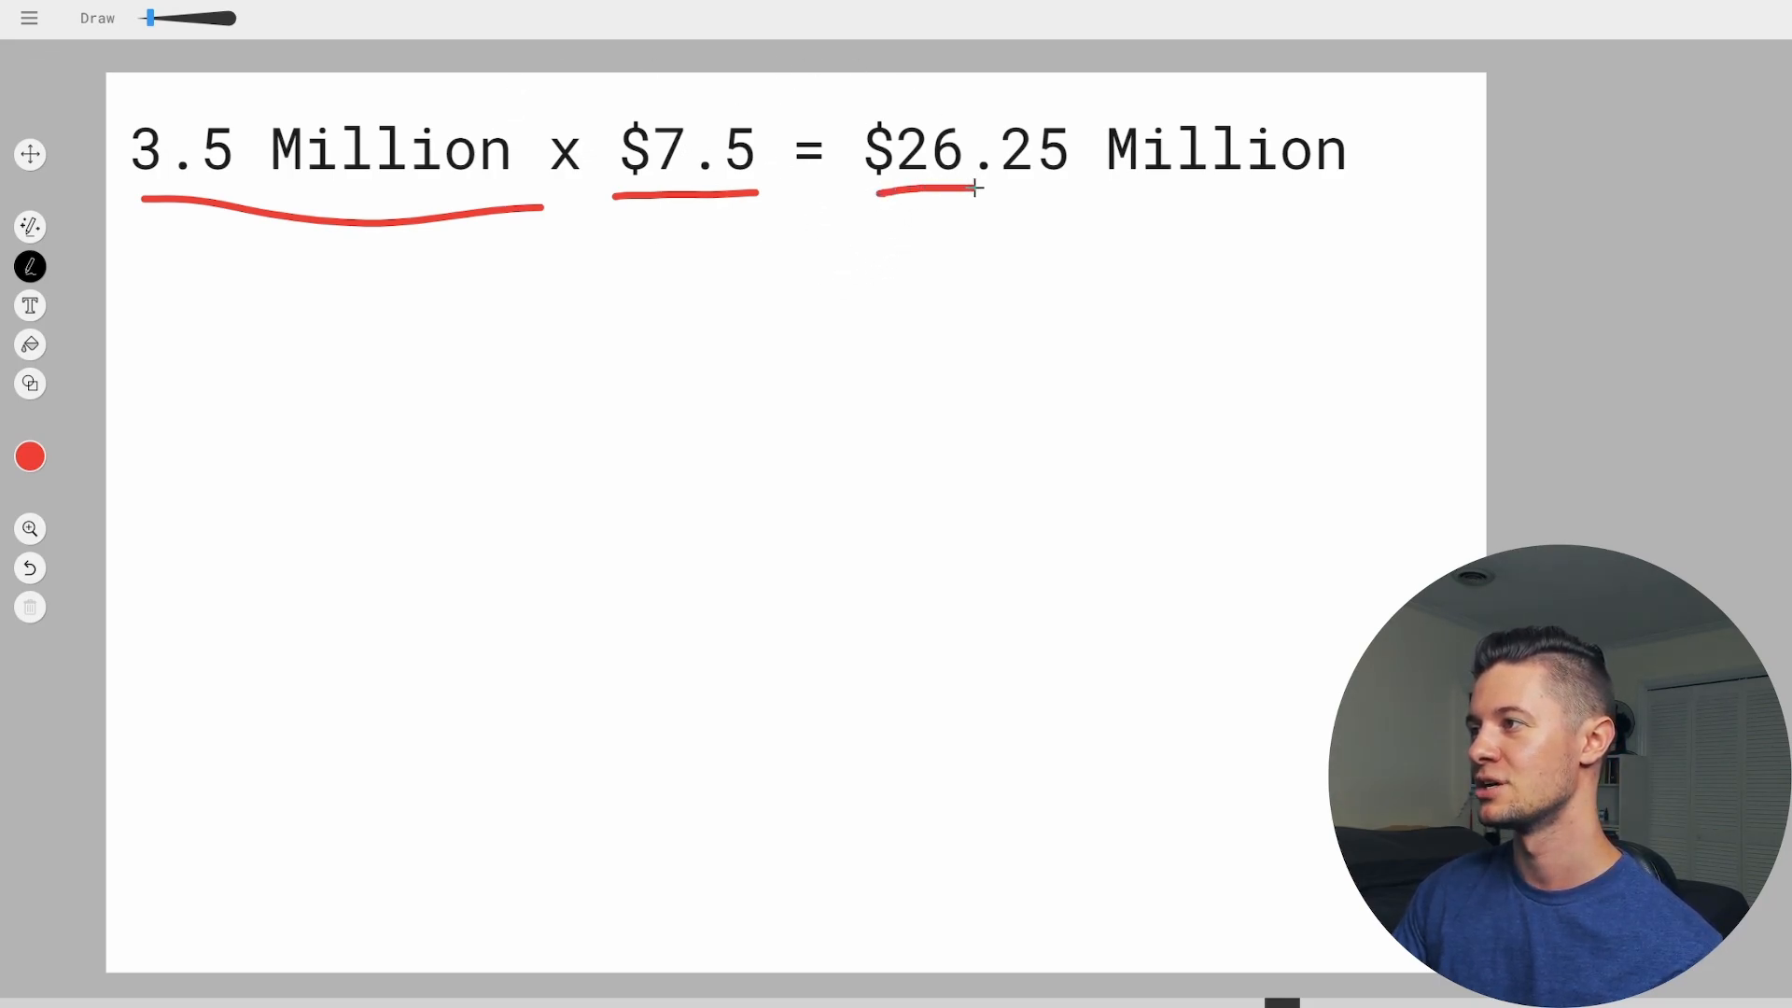
pyautogui.moveTo(926, 186); pyautogui.dragTo(1342, 183)
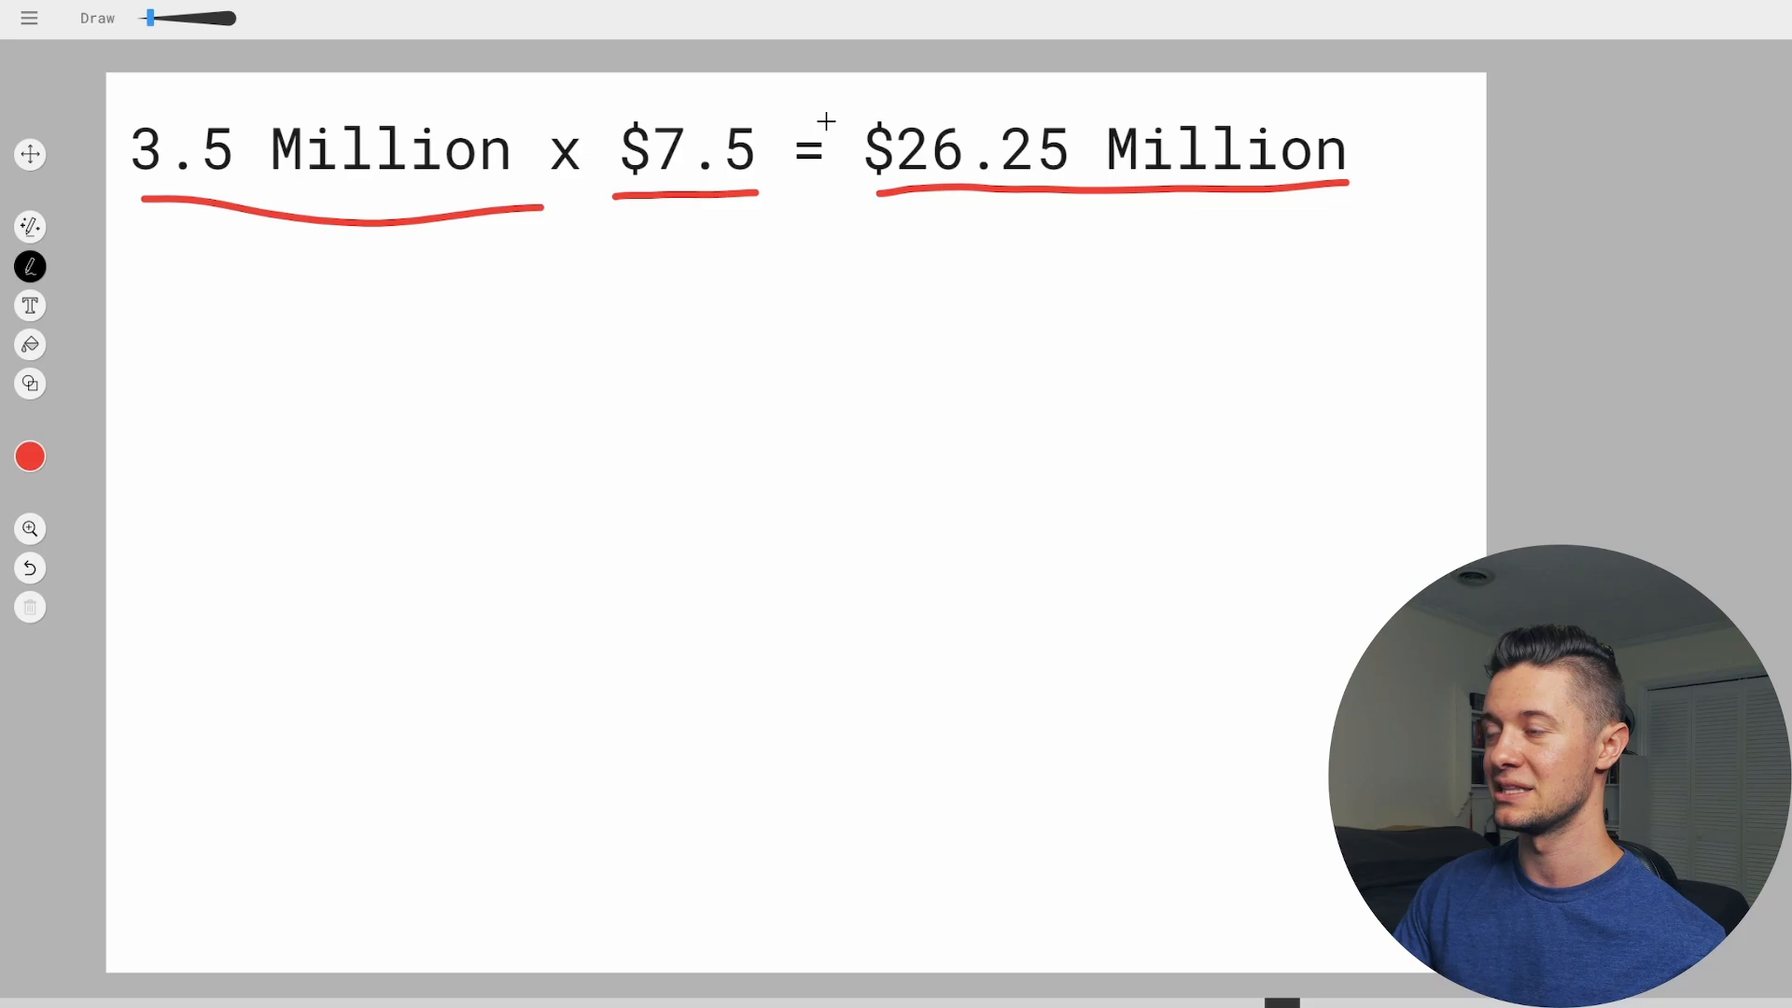
pyautogui.moveTo(1011, 223)
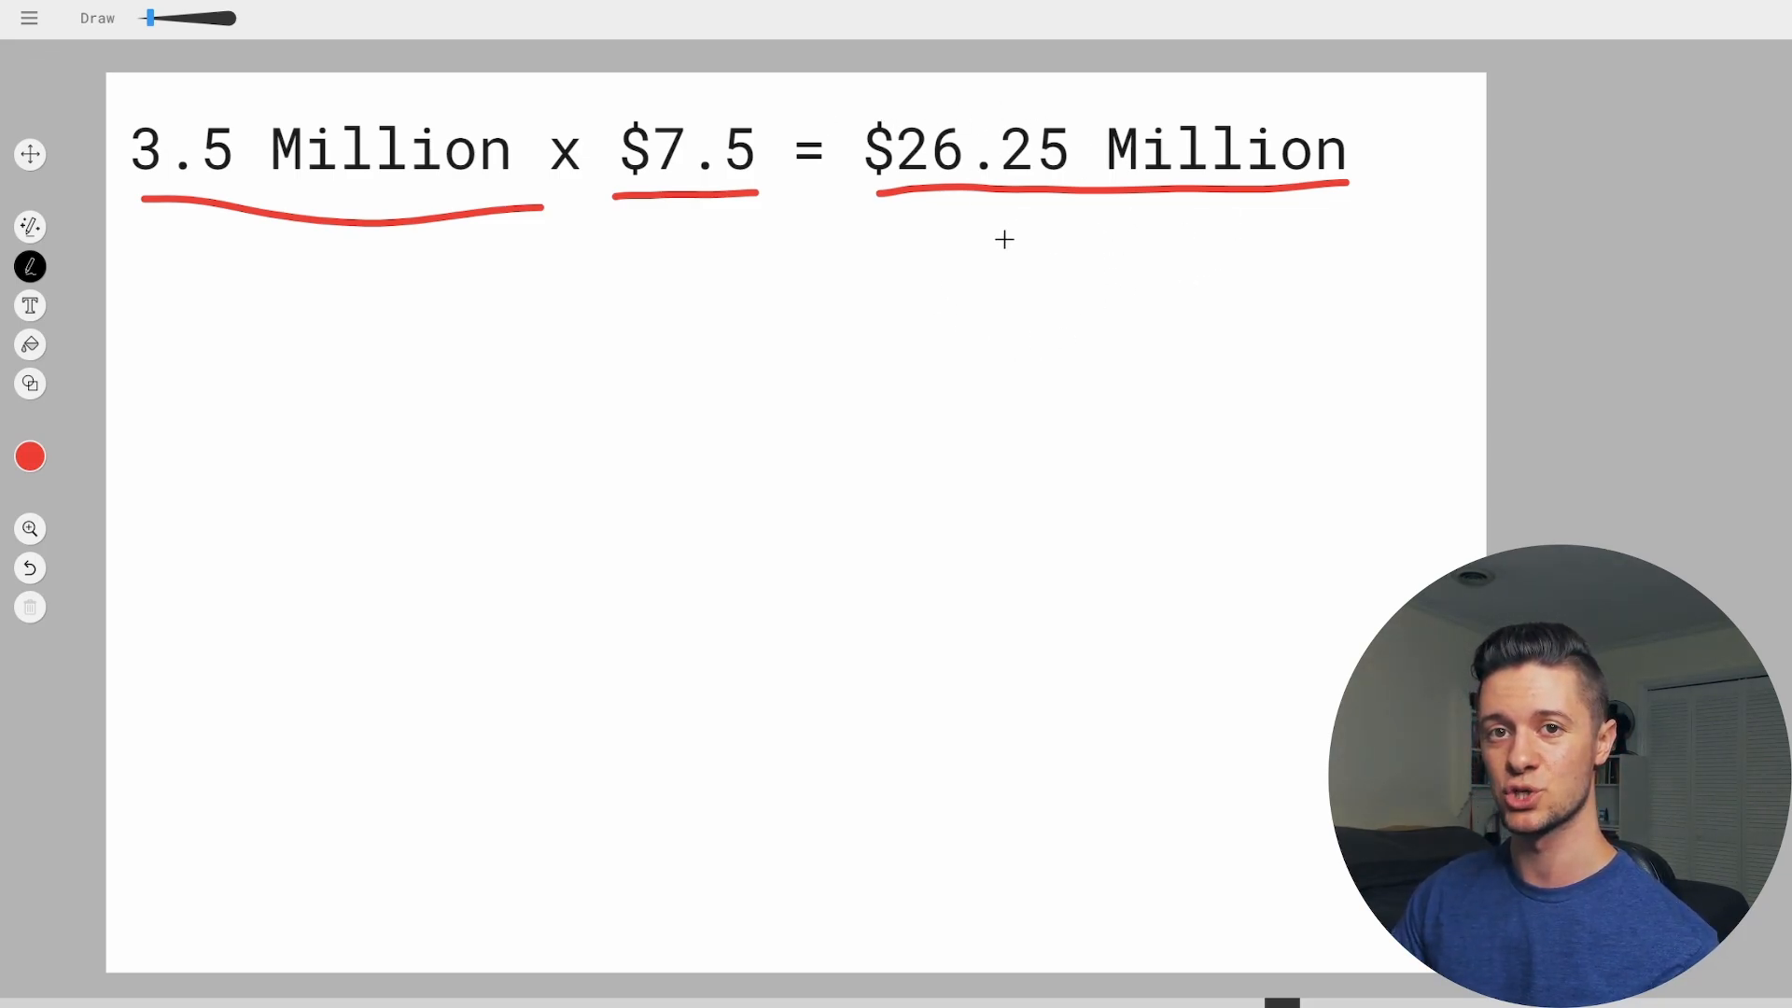
pyautogui.moveTo(971, 273)
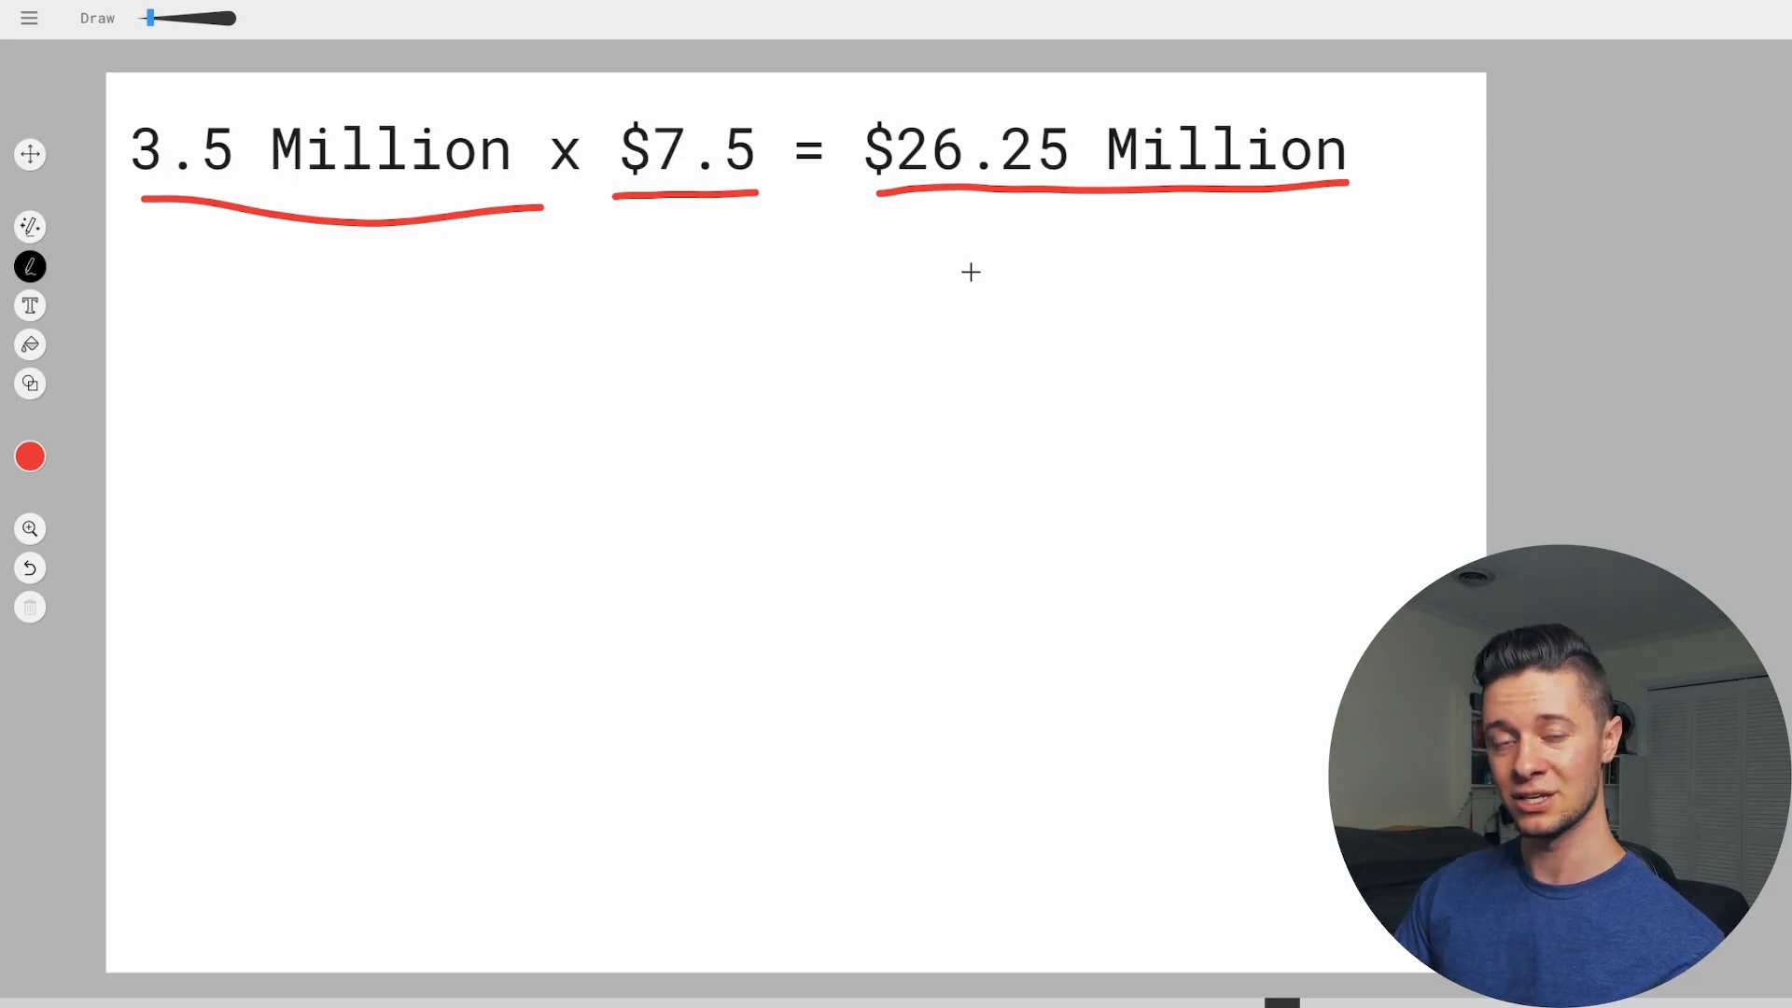
pyautogui.moveTo(657, 97)
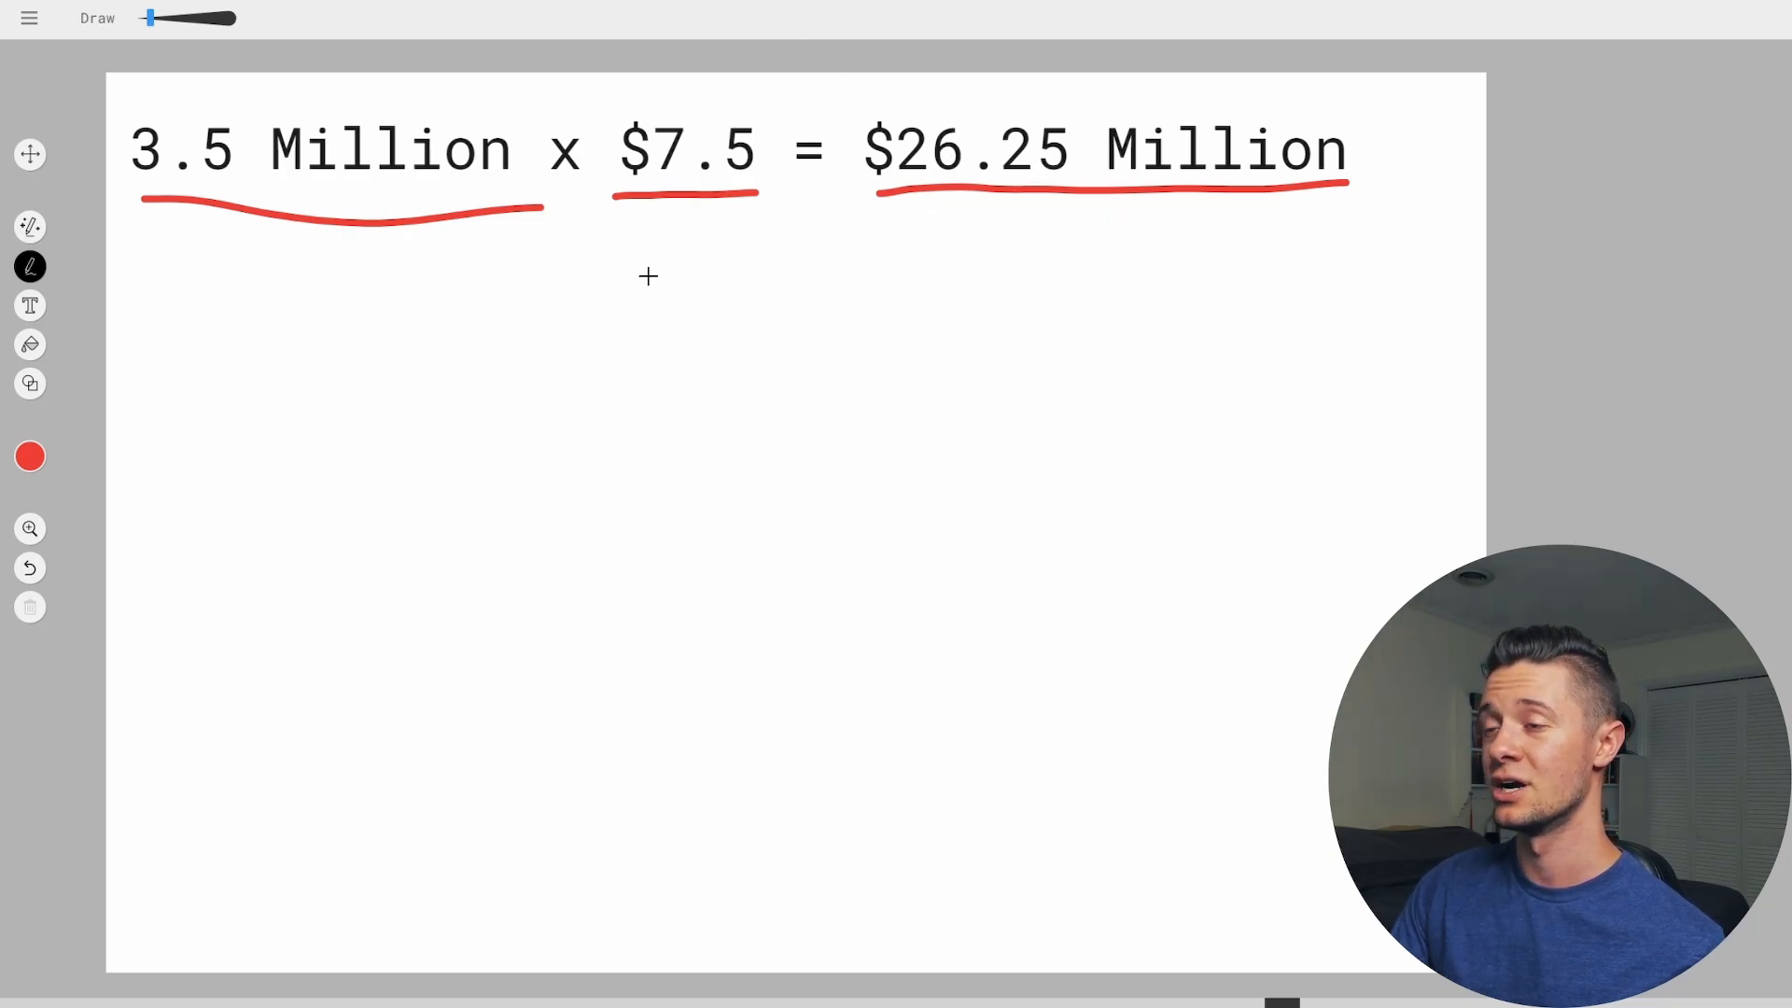
pyautogui.moveTo(859, 235)
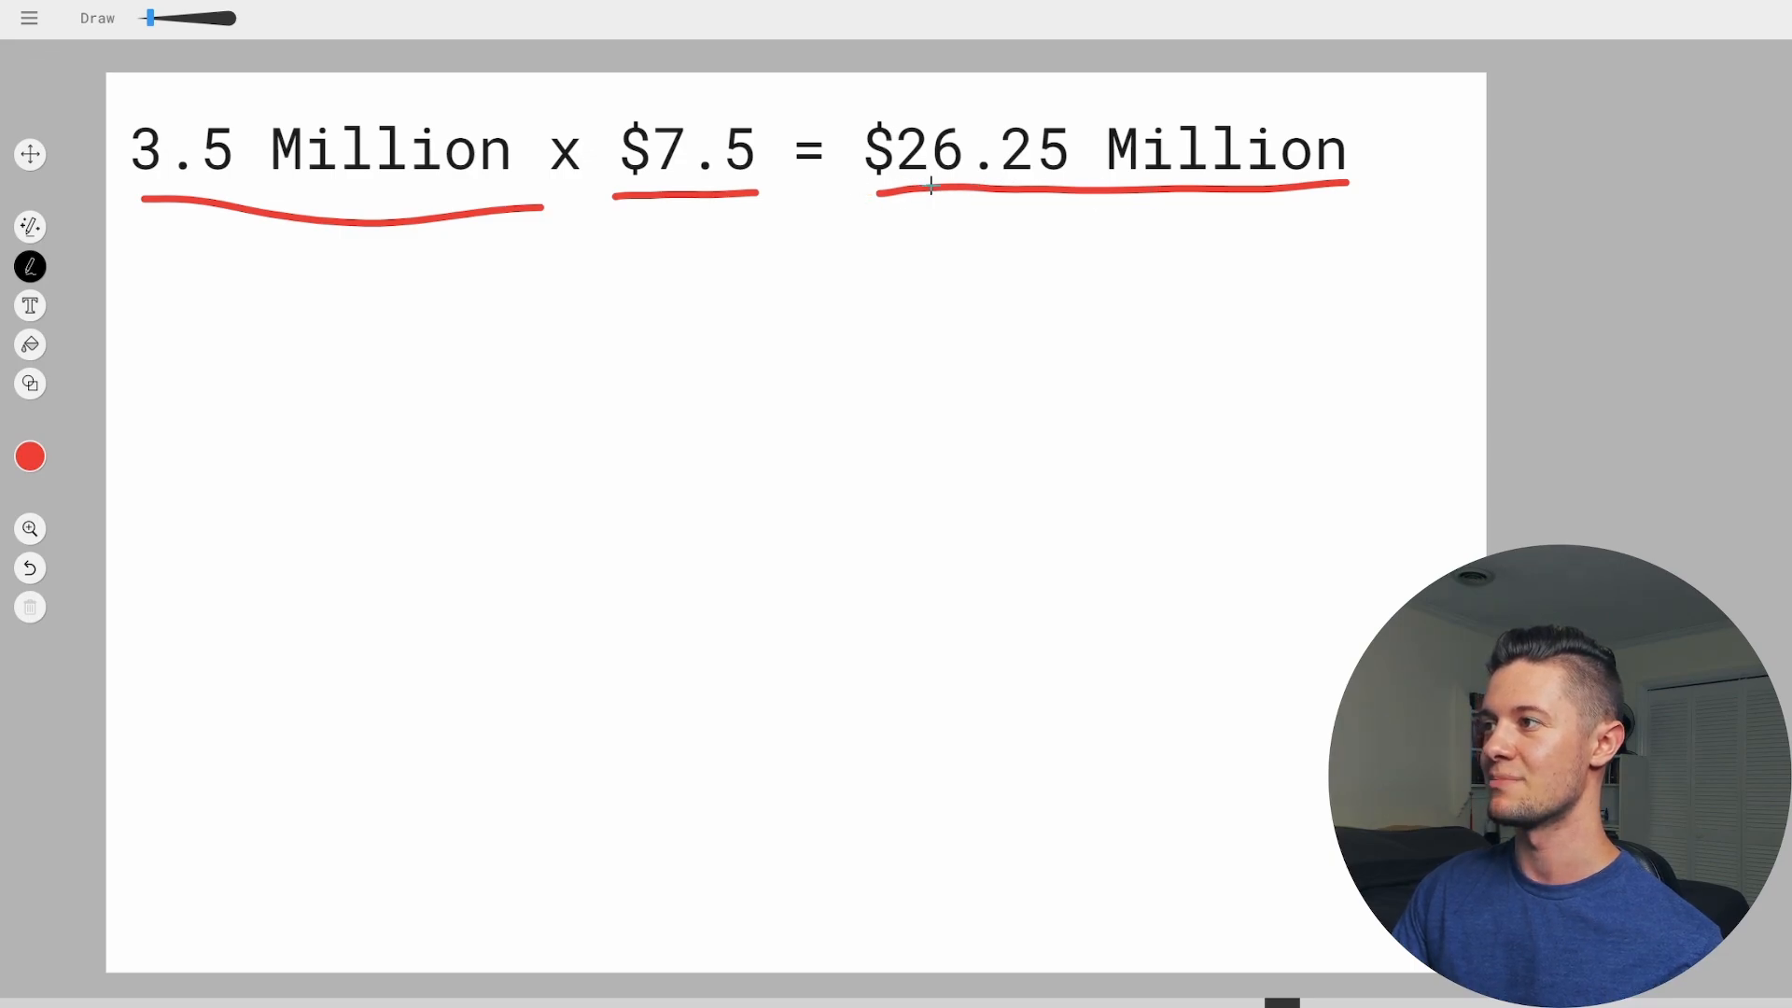
pyautogui.moveTo(864, 201)
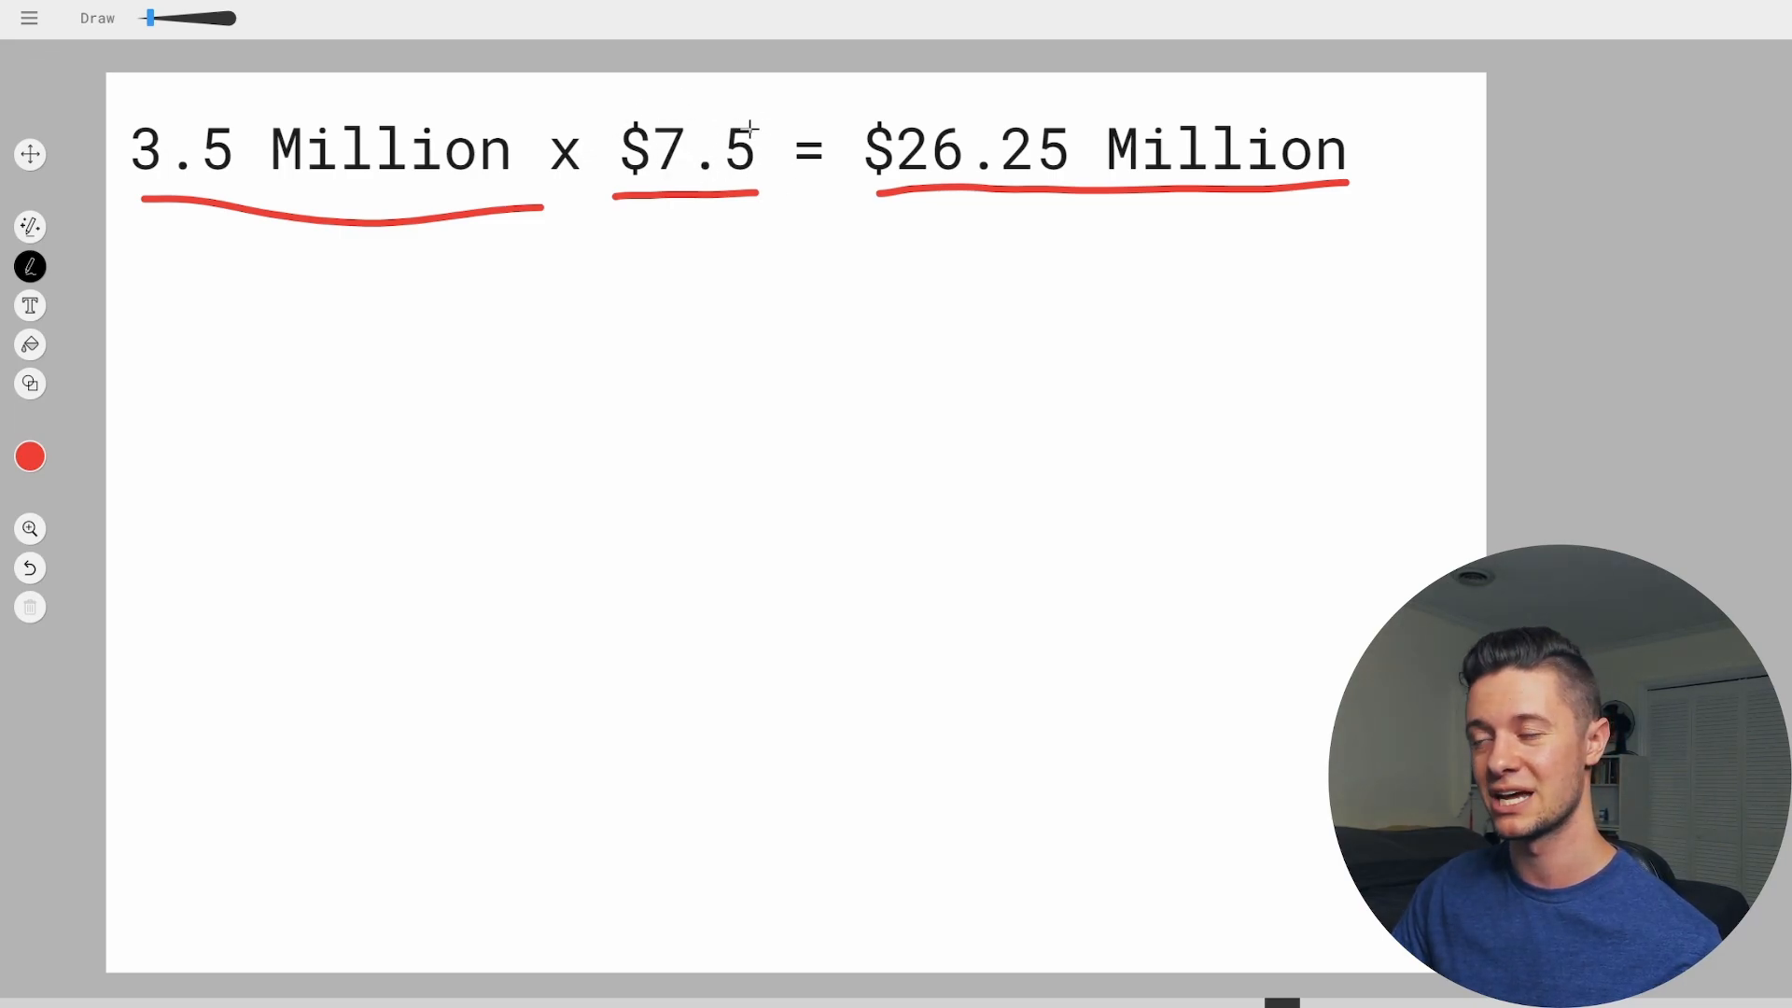
pyautogui.moveTo(1097, 93)
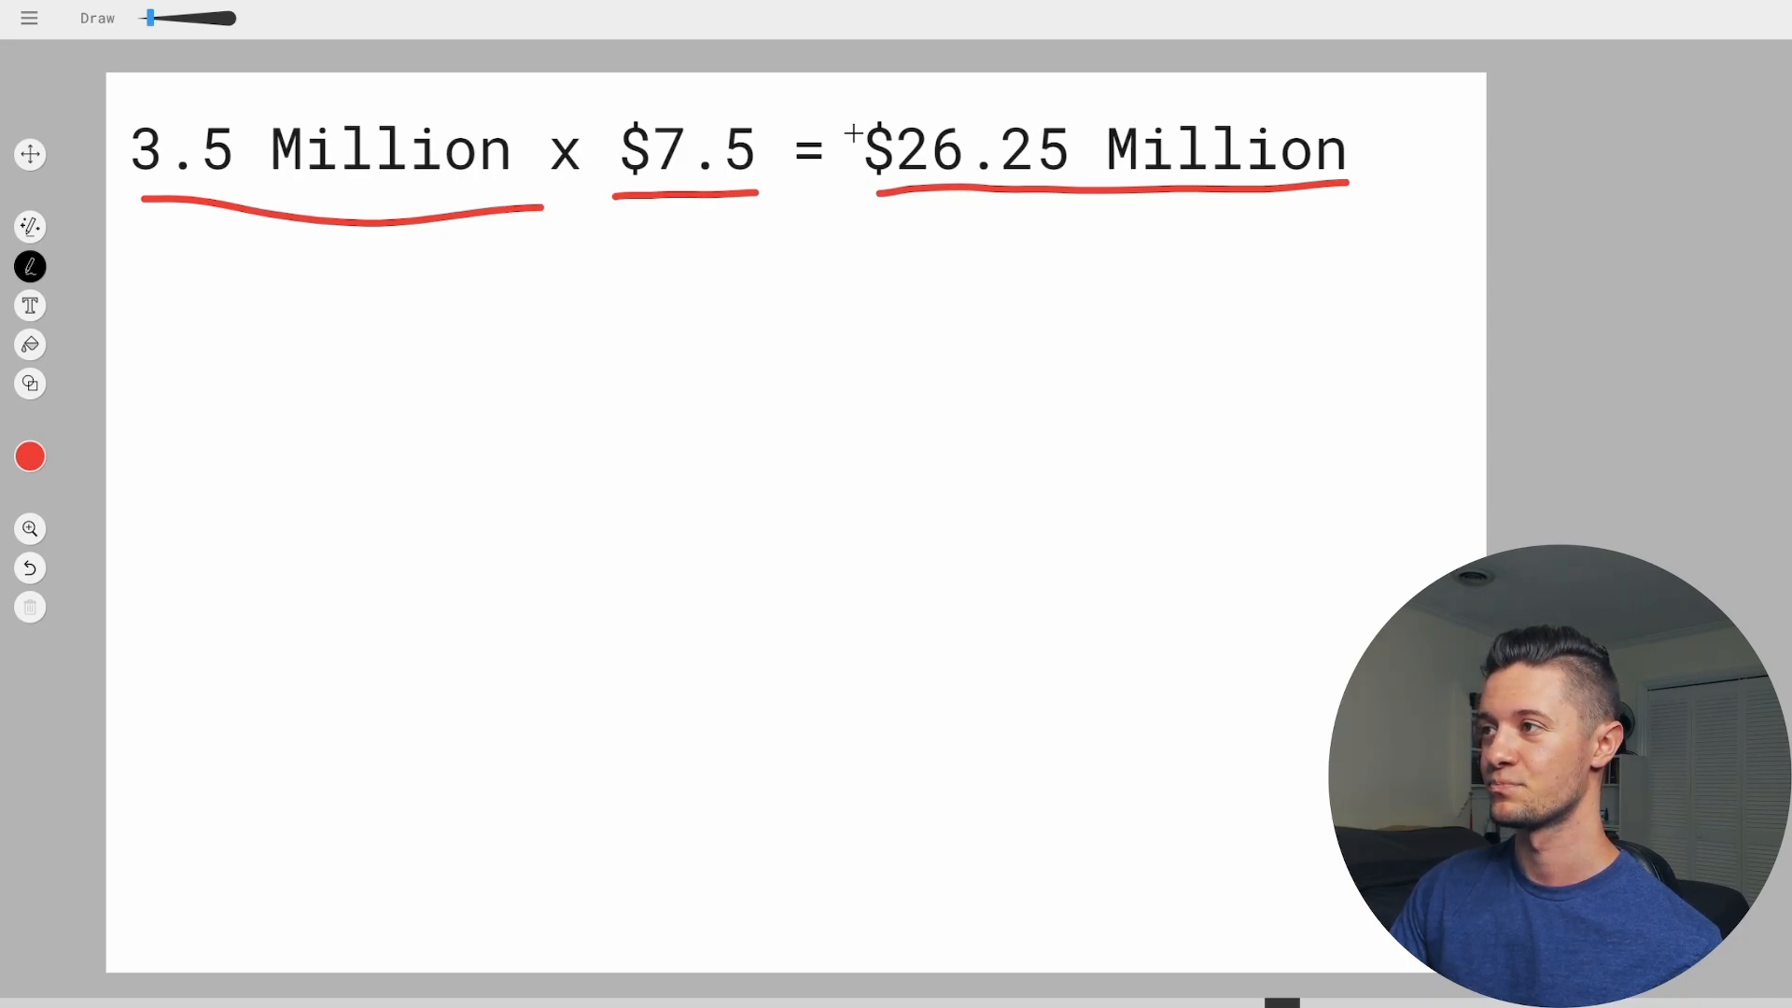
pyautogui.moveTo(1318, 115)
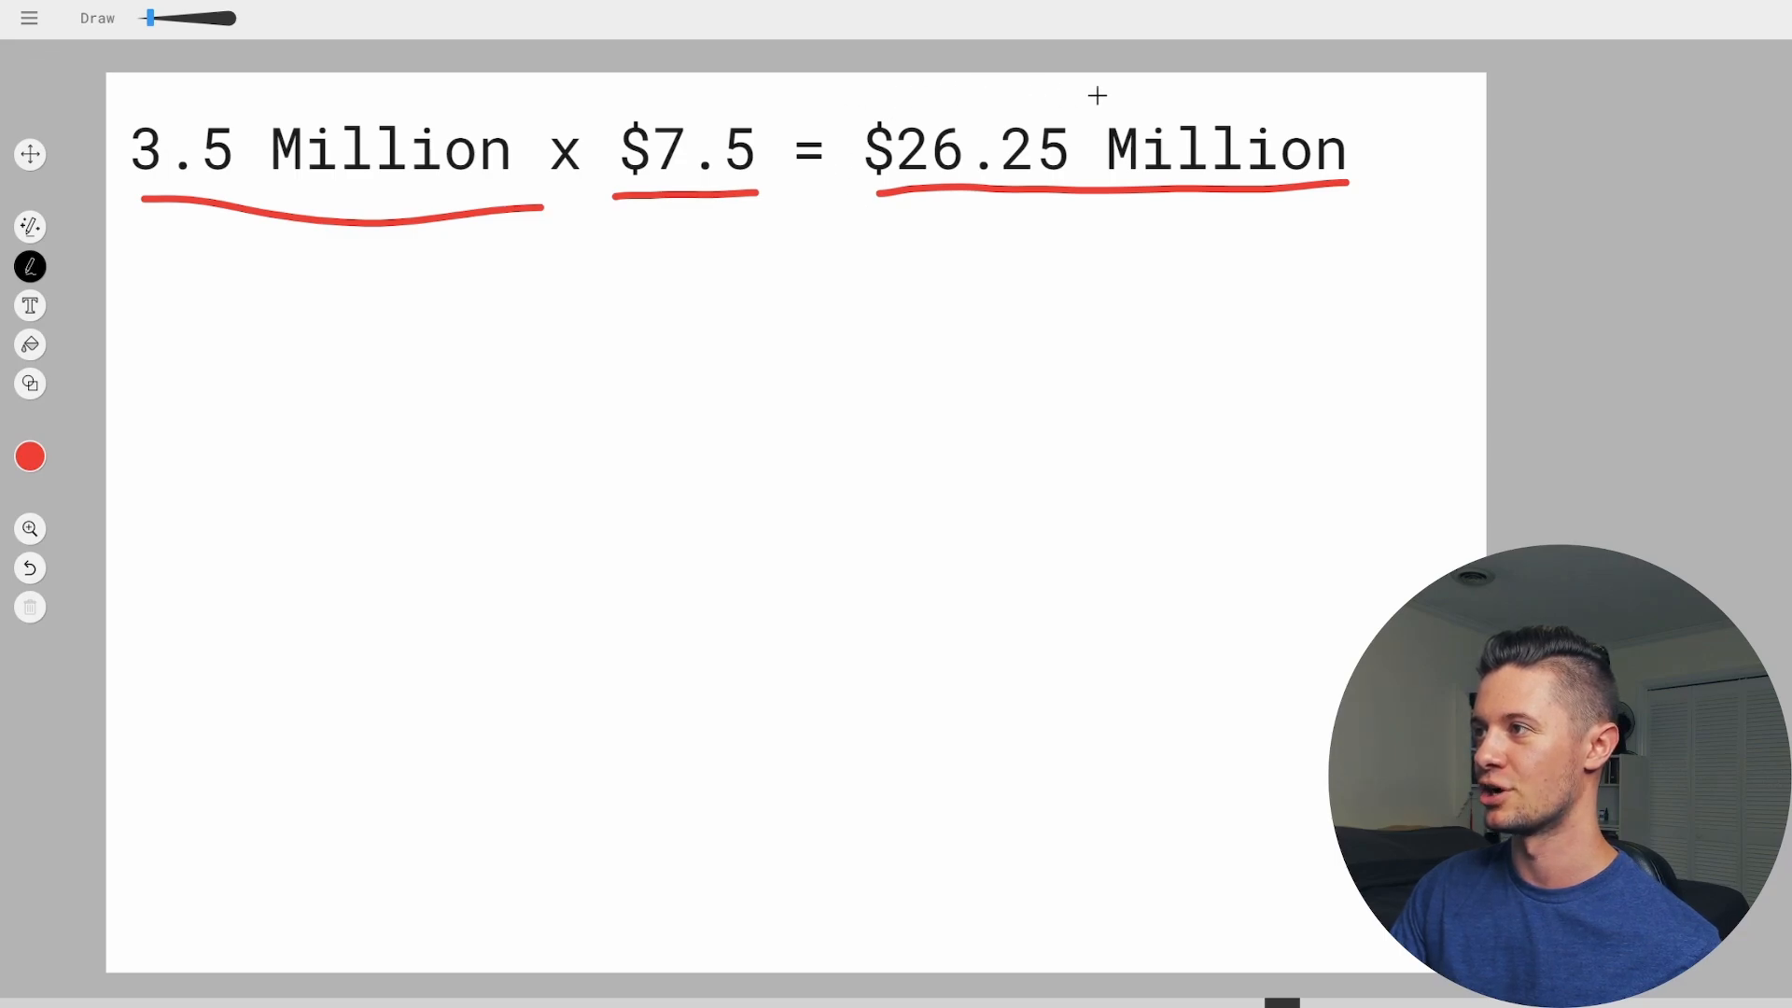
pyautogui.moveTo(978, 239)
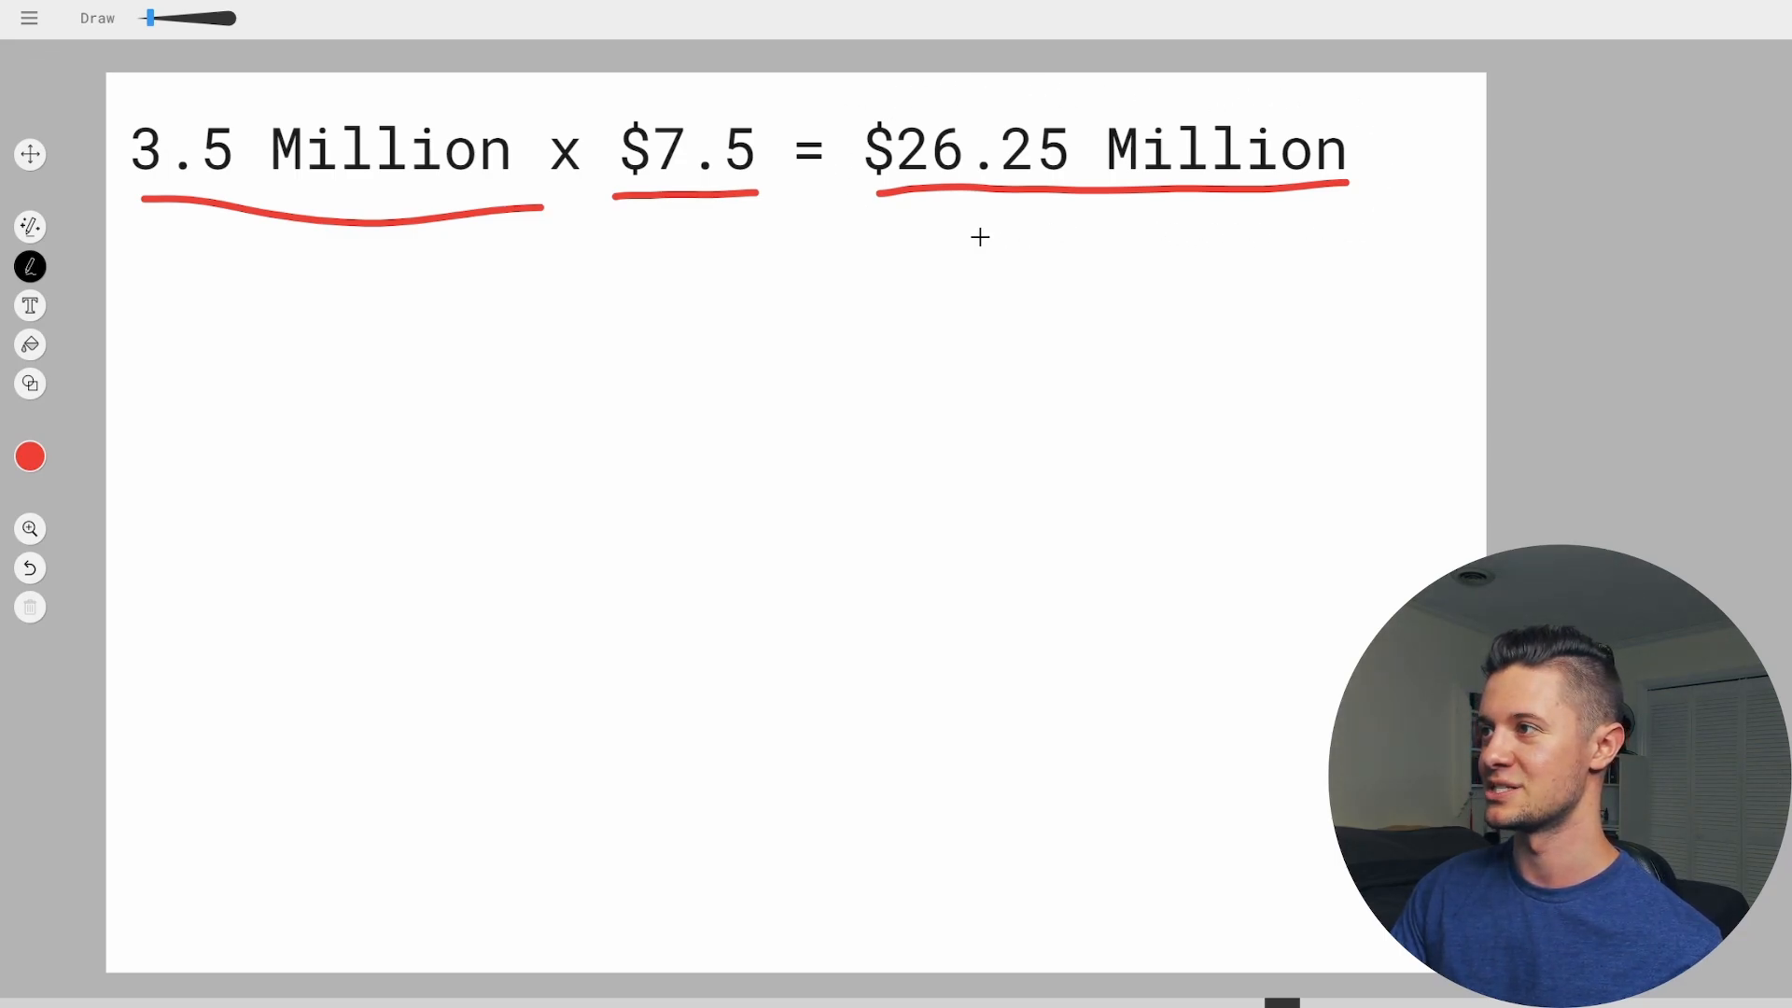
pyautogui.moveTo(465, 974)
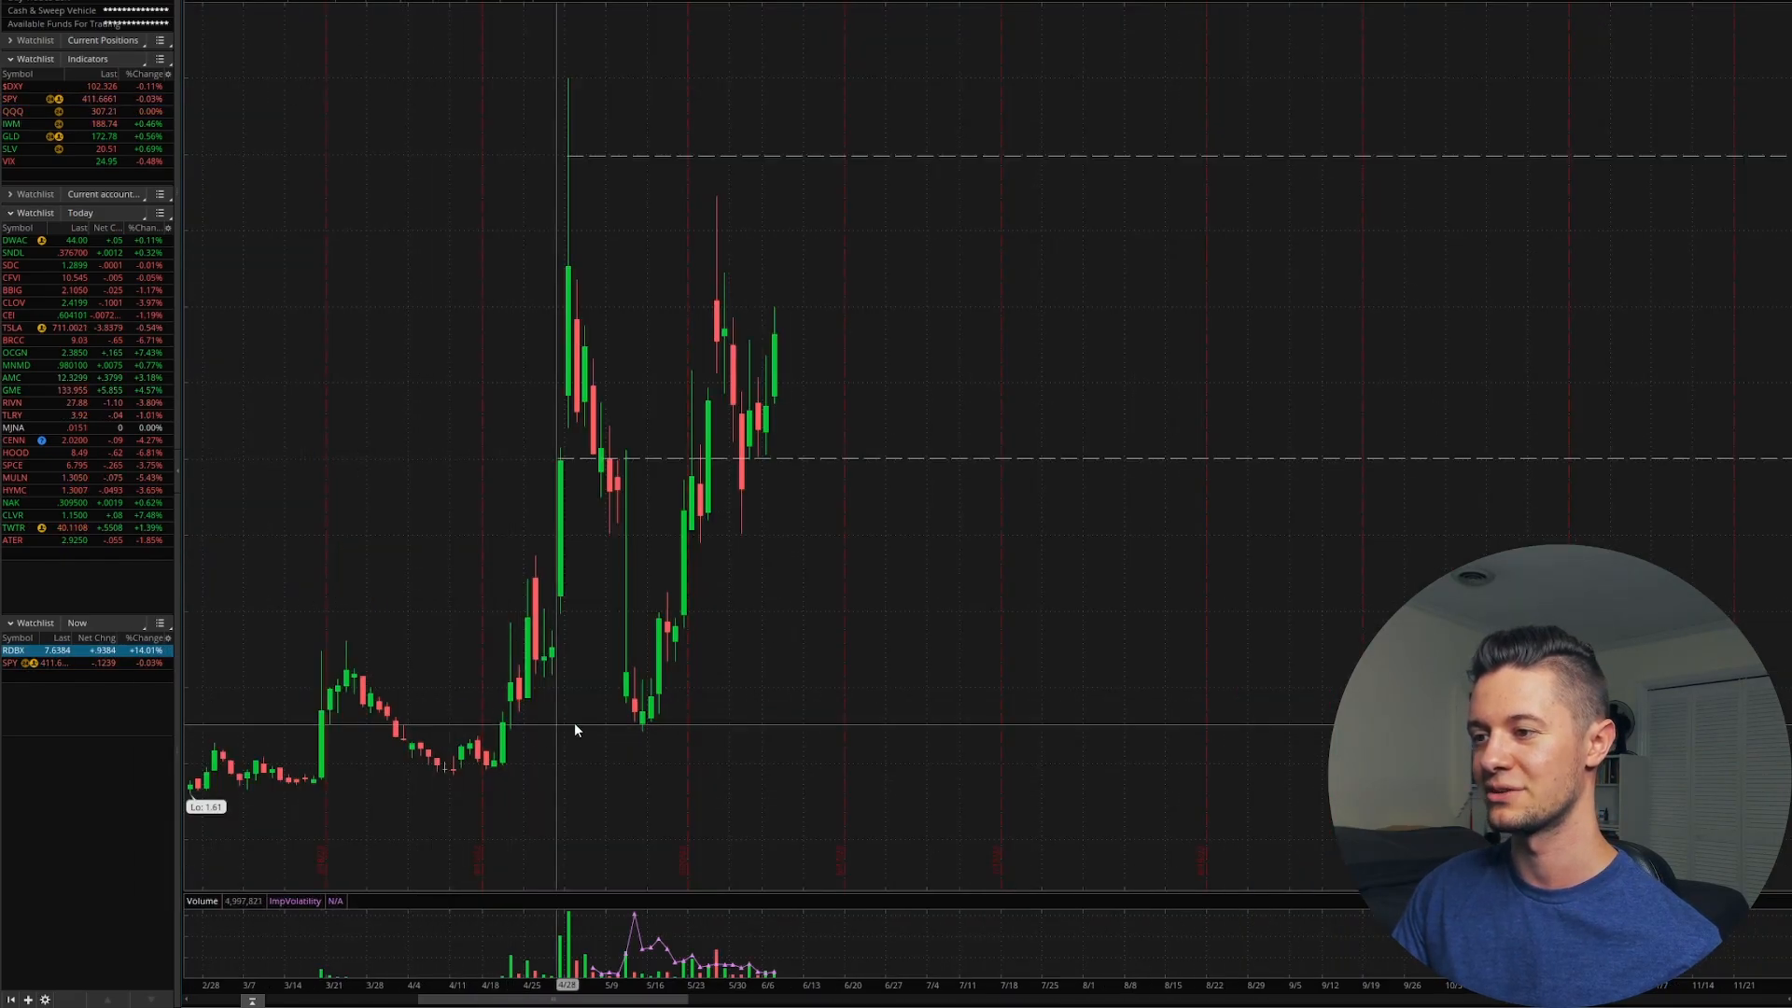
pyautogui.moveTo(720, 507)
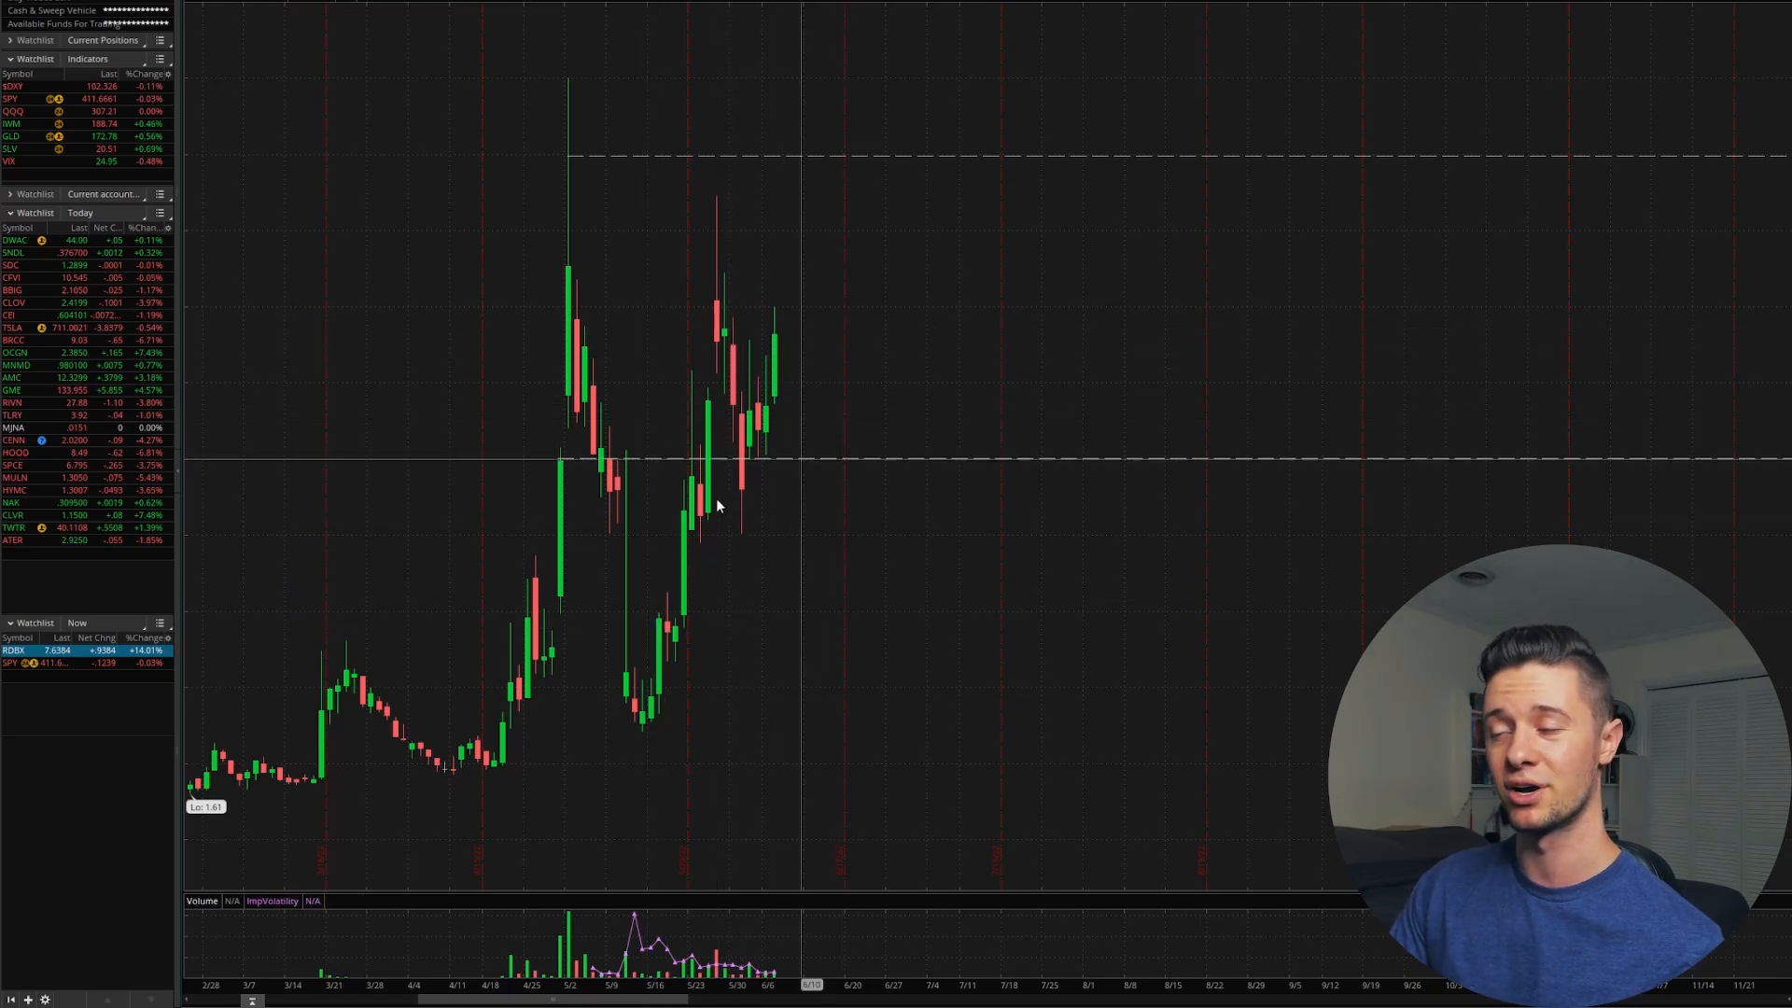